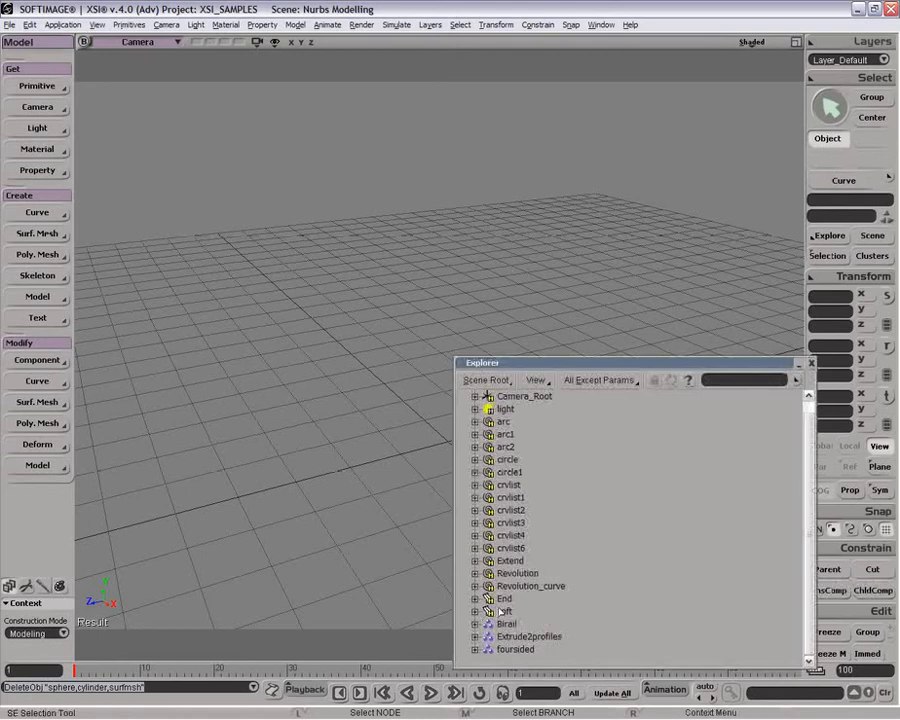
Select End in the Explorer and toggle its visibility on
{"action": "left_click", "coordinate": [504, 598]}
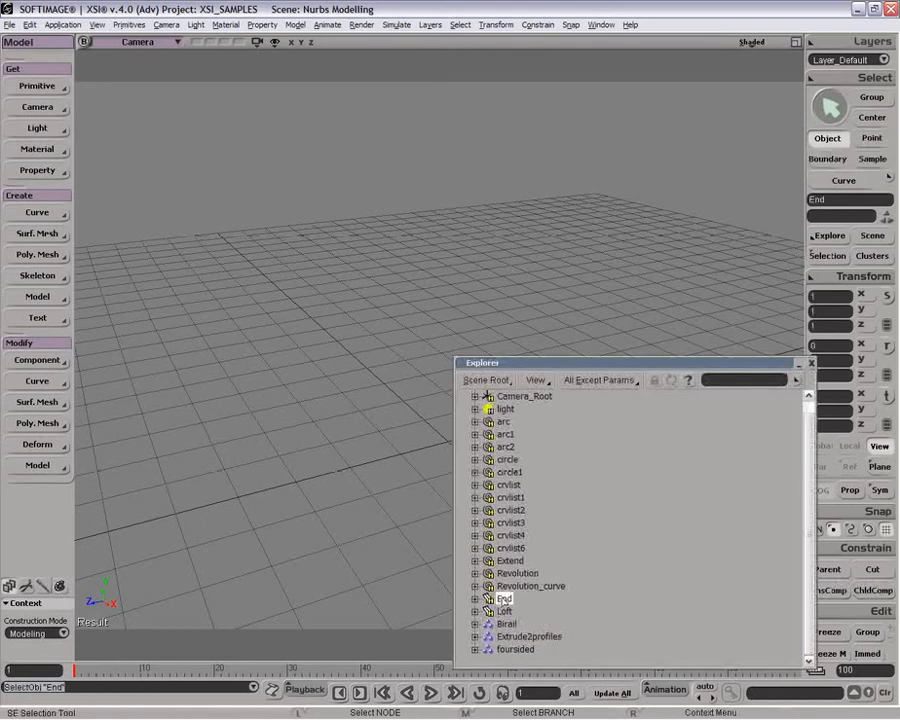
{"action": "left_click", "coordinate": [489, 598]}
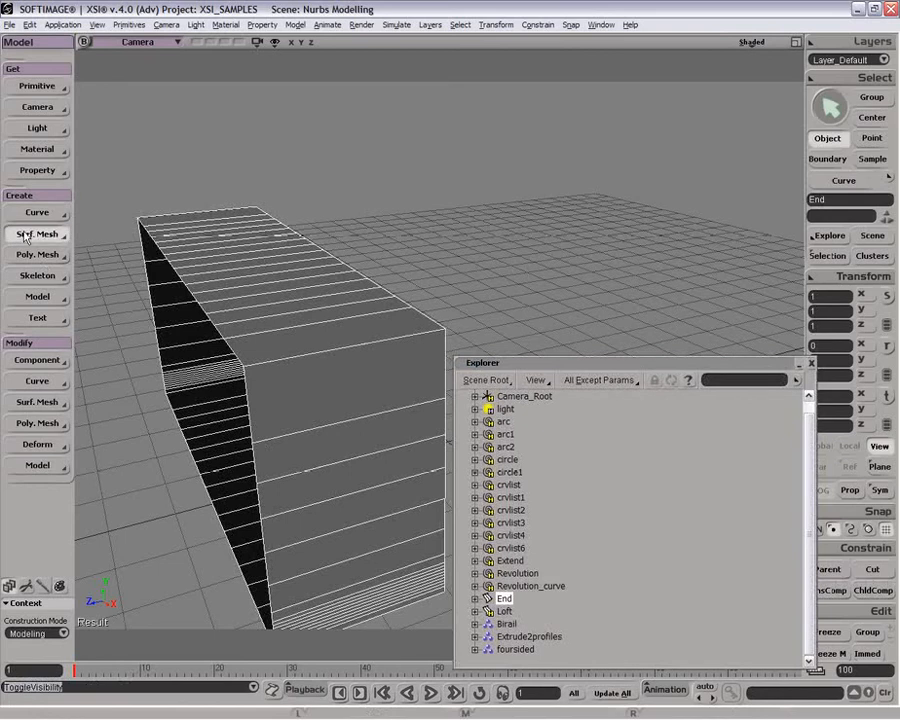
{"action": "left_click", "coordinate": [37, 234]}
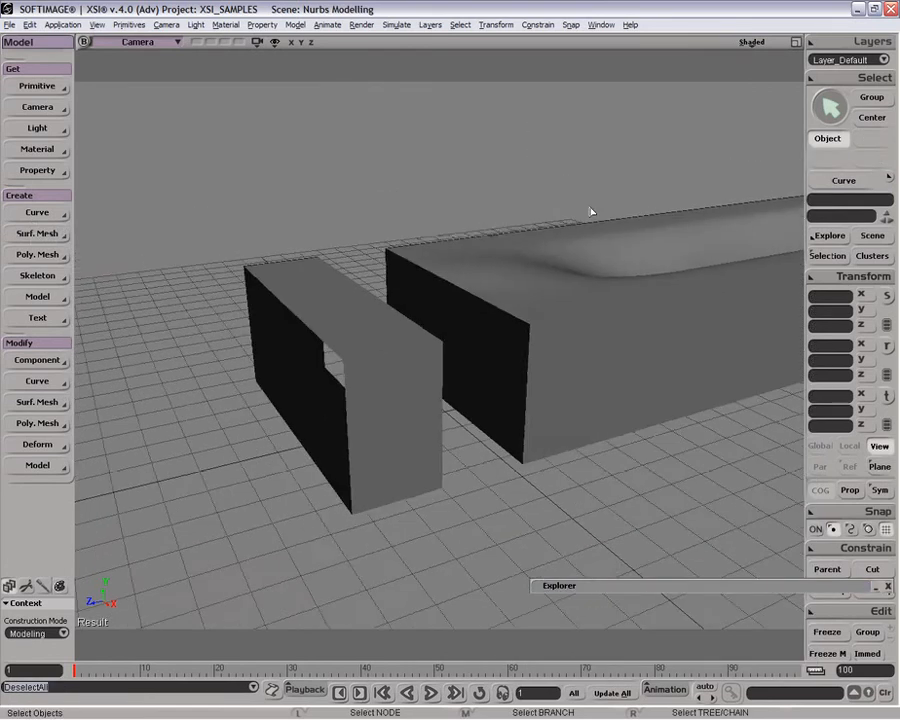
Orbit the camera around the End and Loft surfaces
{"action": "left_click_drag", "start_coordinate": [590, 210], "coordinate": [330, 347]}
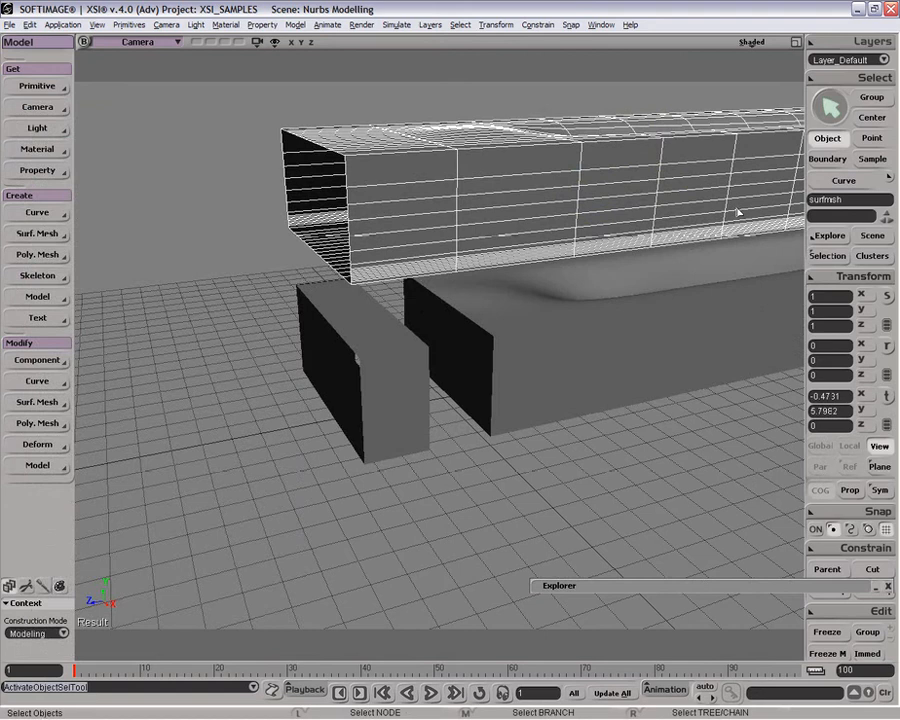
{"action": "mouse_move", "coordinate": [688, 232]}
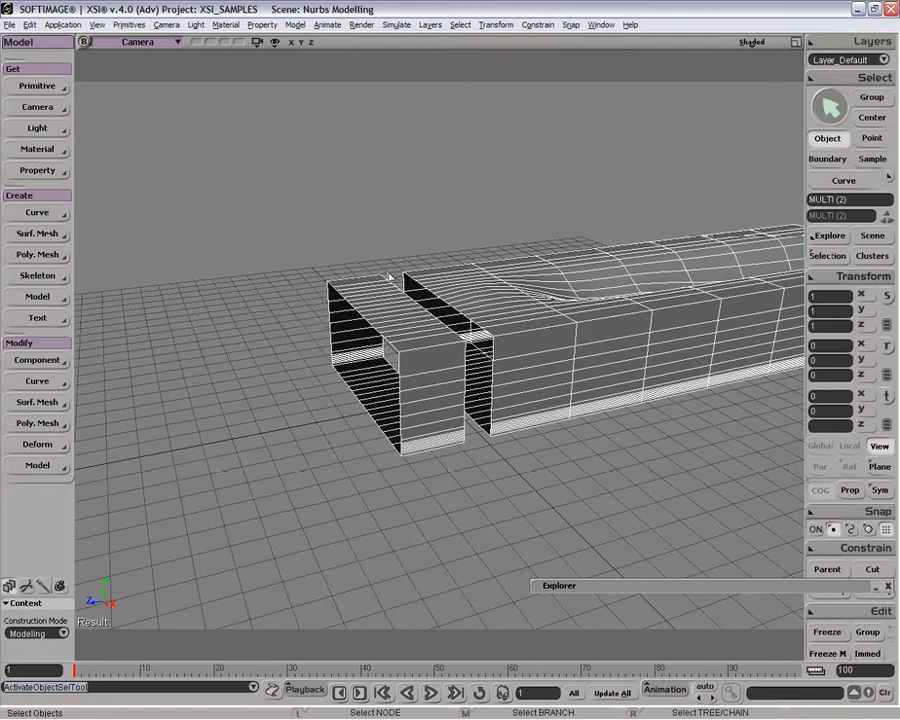
Assemble End and Loft into one surface mesh with SCM Tolerance 0.15
{"action": "left_click", "coordinate": [37, 234]}
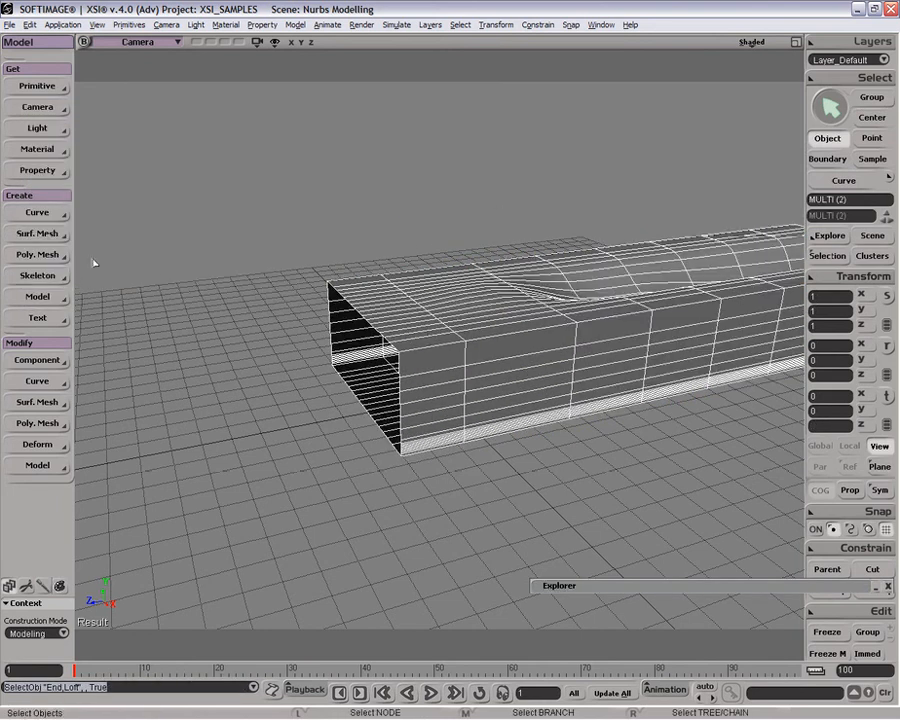
{"action": "left_click", "coordinate": [37, 233]}
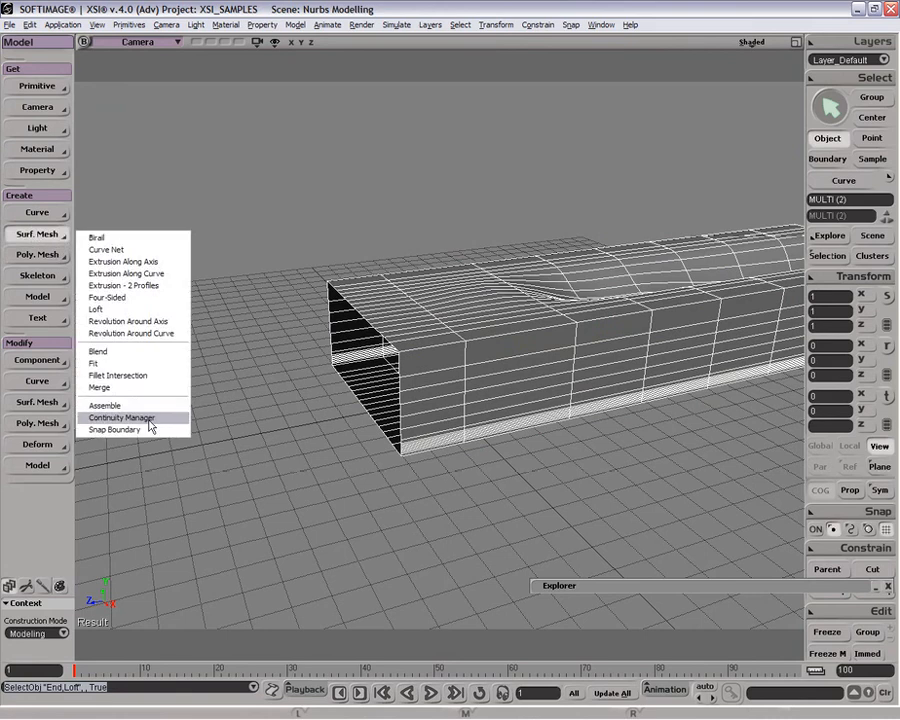
{"action": "left_click", "coordinate": [104, 405]}
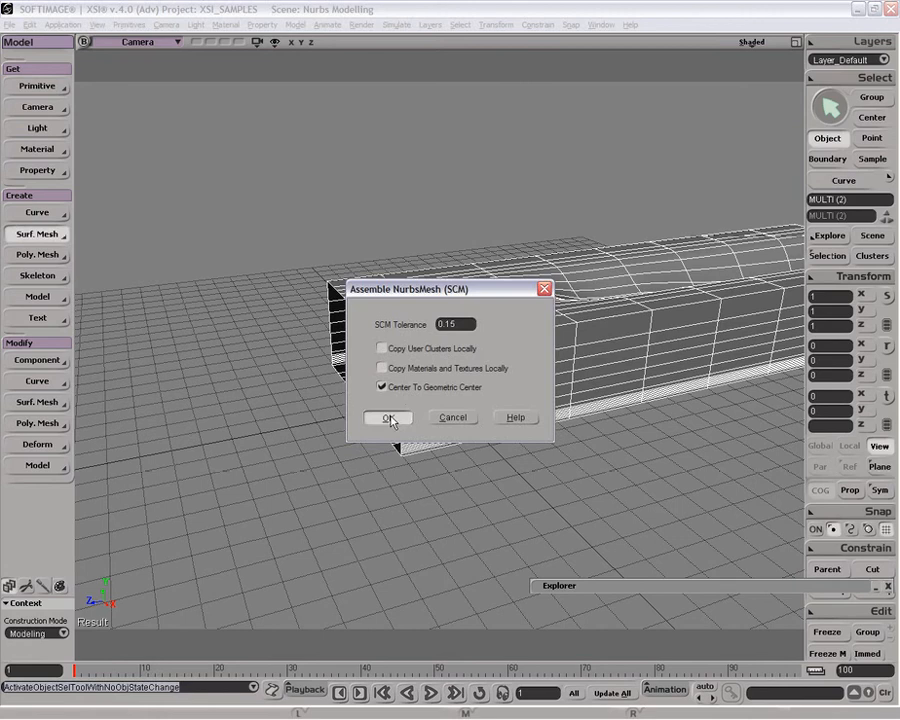
{"action": "left_click", "coordinate": [388, 417]}
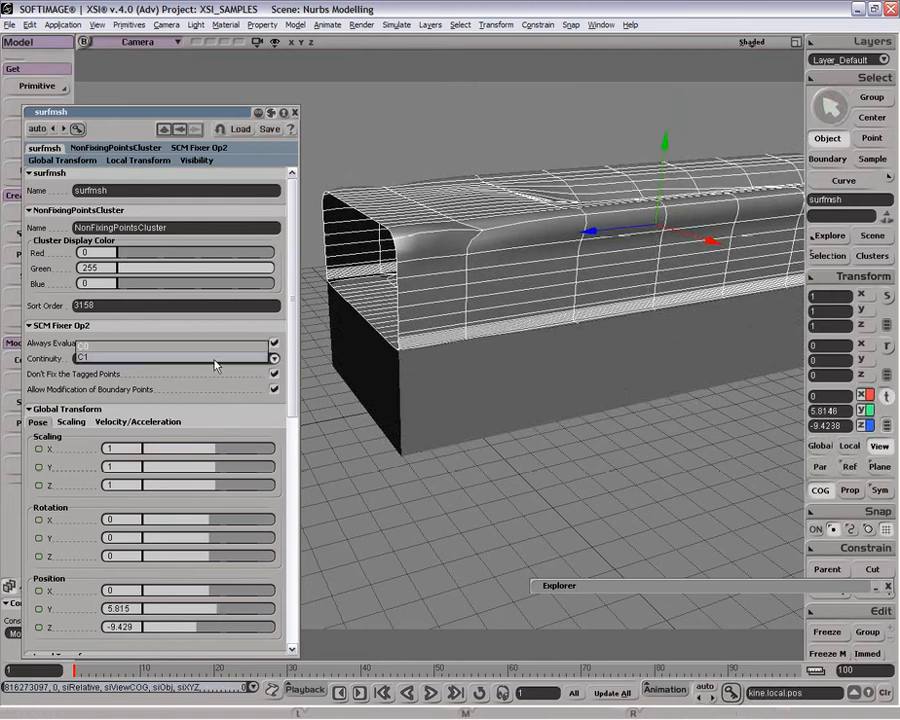
Set SCM Fixer Op2 continuity to C0 and collapse the visibility and cluster sections
{"action": "left_click", "coordinate": [150, 358]}
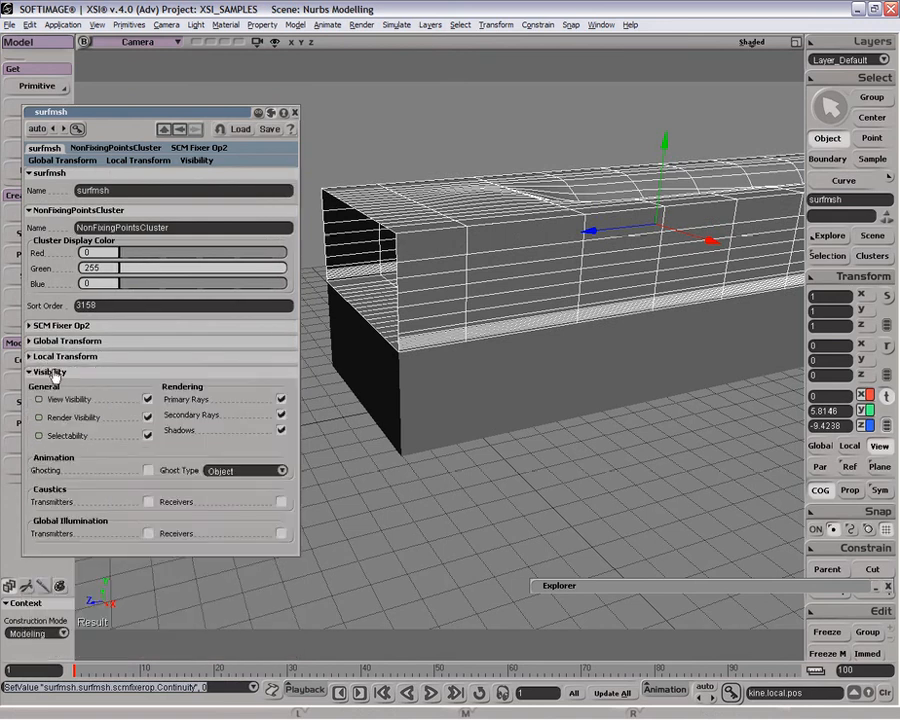
{"action": "left_click", "coordinate": [60, 325]}
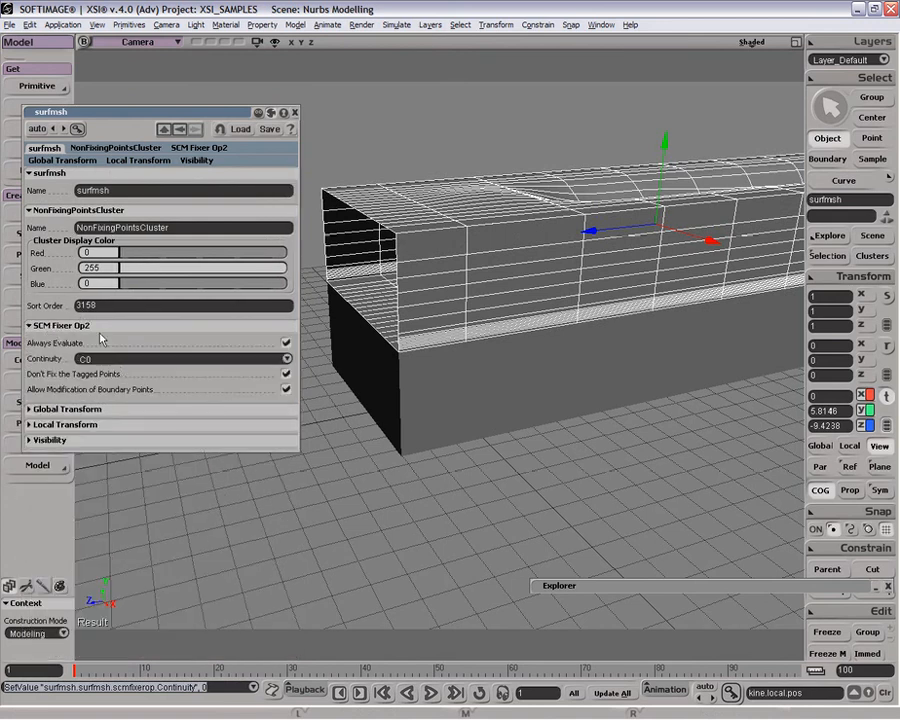
{"action": "left_click", "coordinate": [31, 210]}
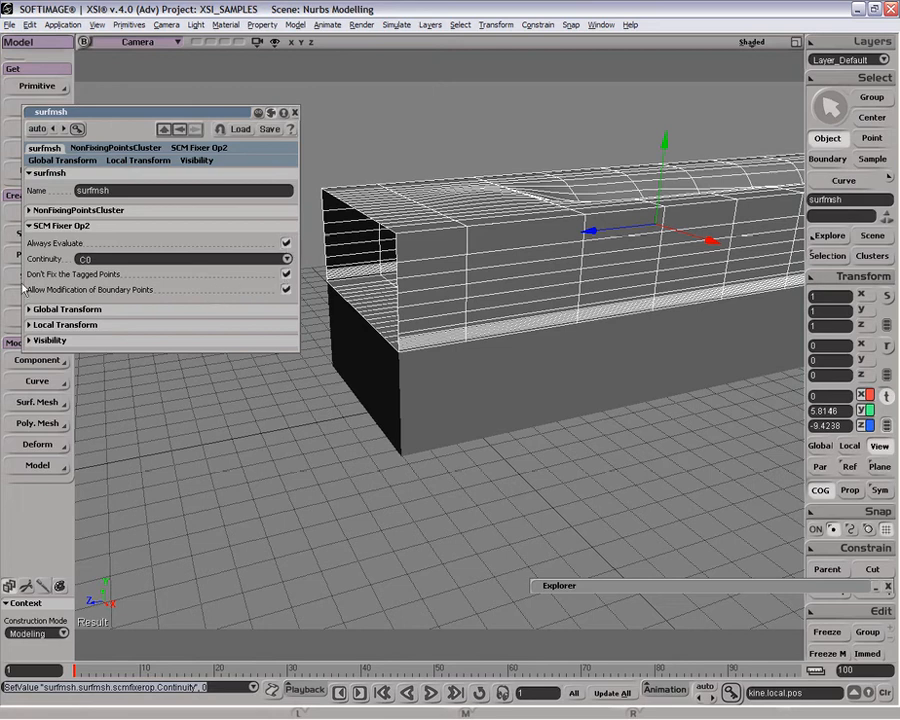
{"action": "mouse_move", "coordinate": [286, 305]}
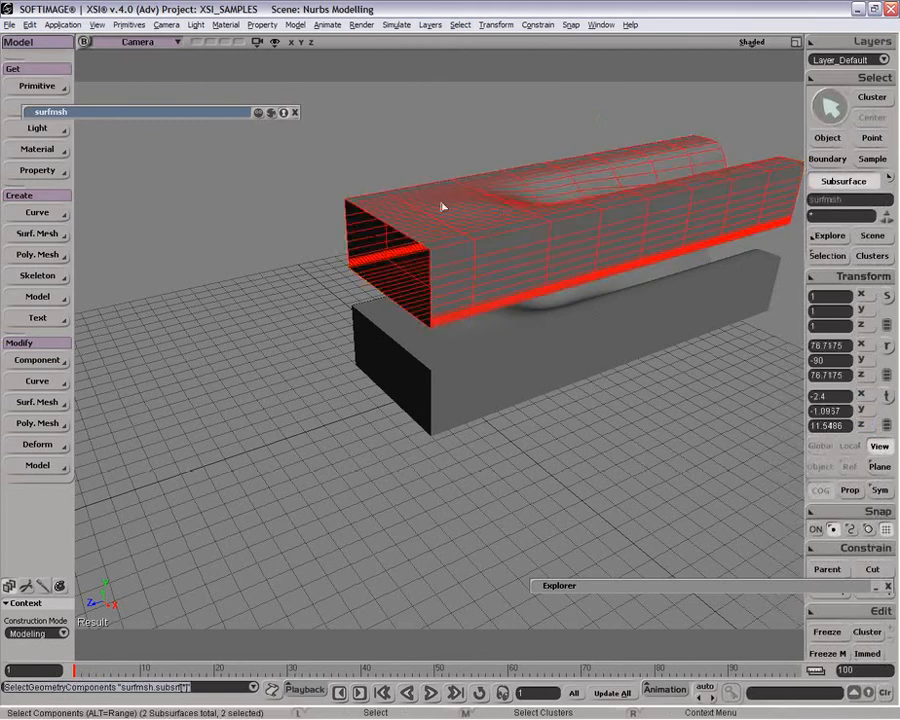
Select the whole assembled surfmsh mesh
{"action": "left_click", "coordinate": [365, 270]}
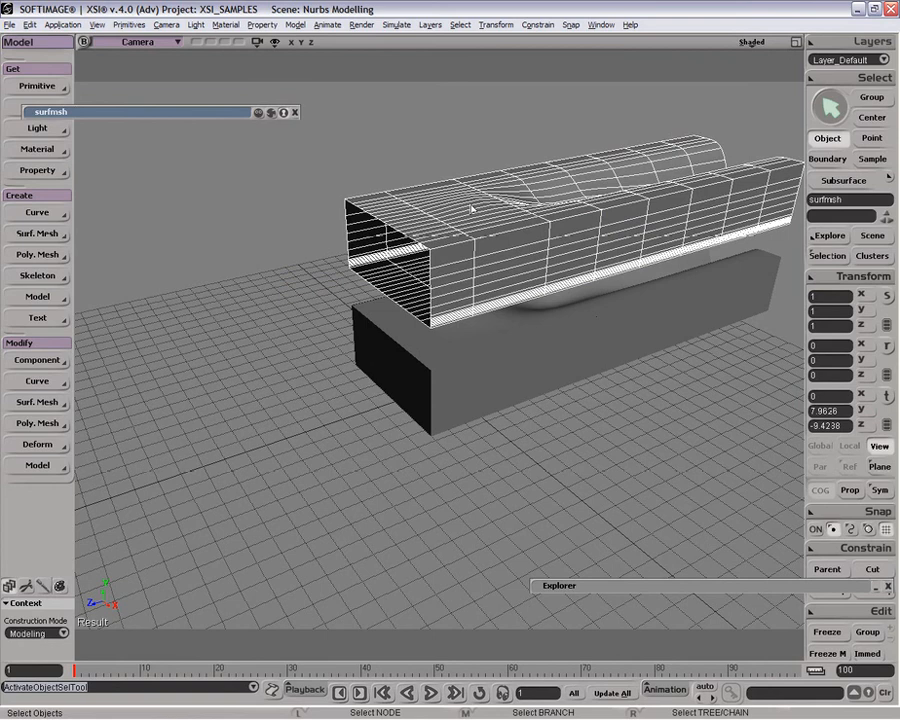
{"action": "mouse_move", "coordinate": [384, 182]}
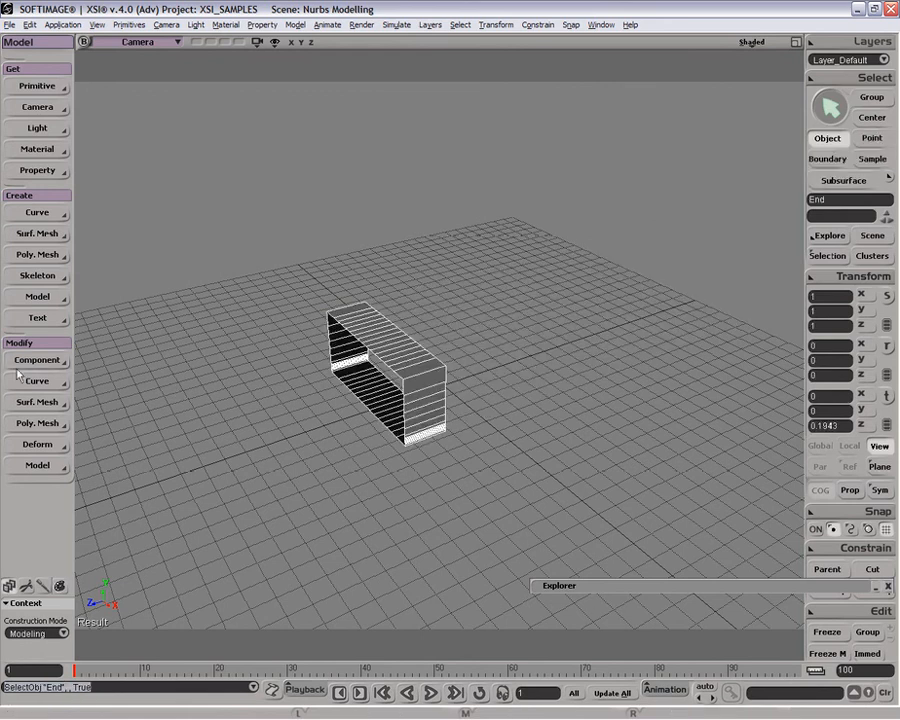
{"action": "left_click", "coordinate": [37, 402]}
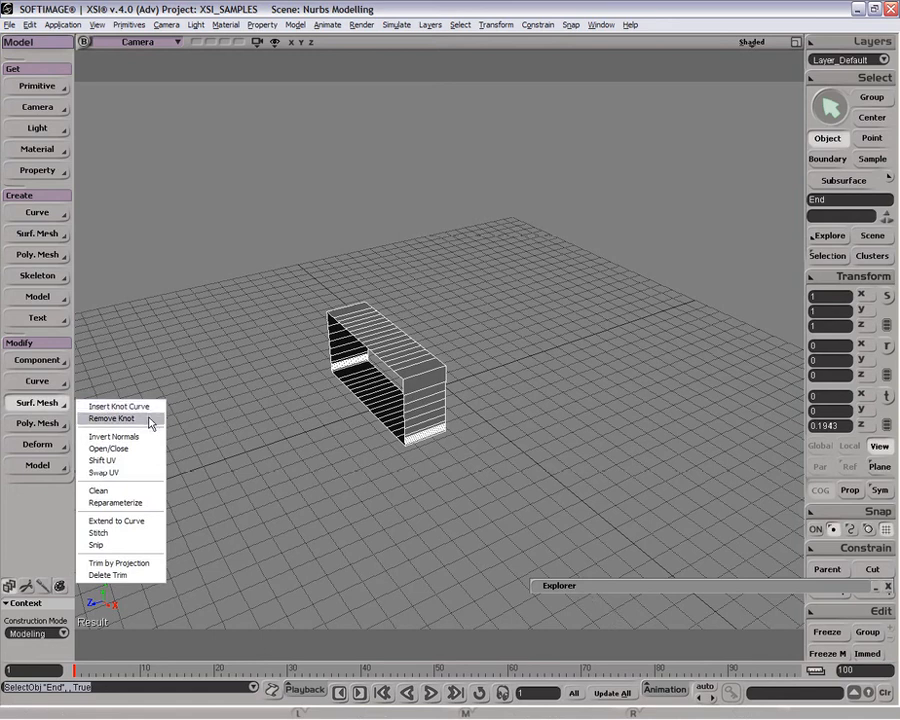
{"action": "mouse_move", "coordinate": [140, 436]}
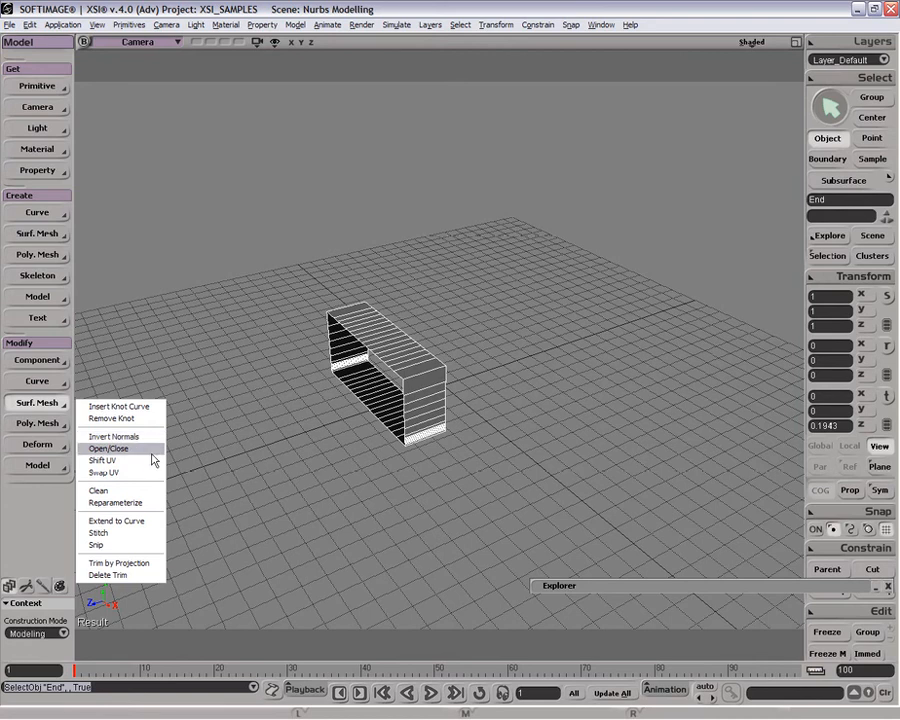
{"action": "mouse_move", "coordinate": [147, 457]}
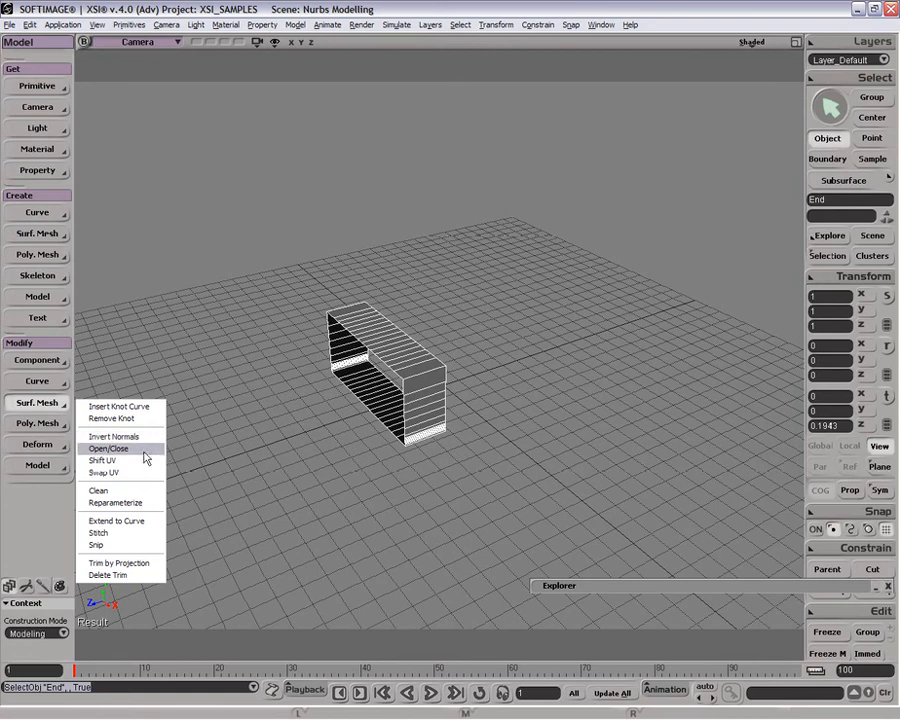
{"action": "left_click", "coordinate": [108, 448]}
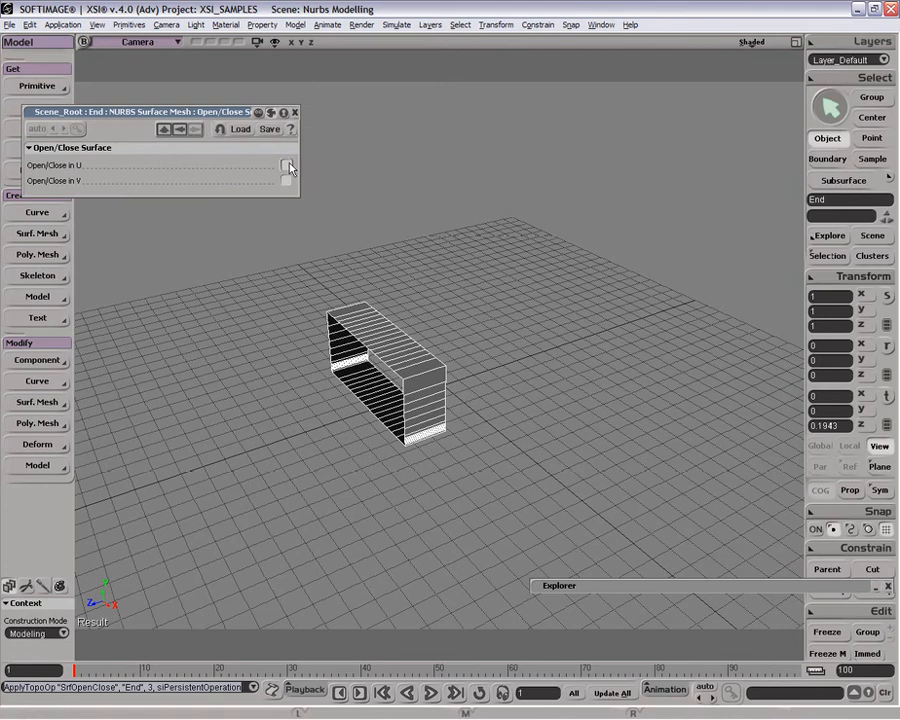
{"action": "left_click", "coordinate": [286, 164]}
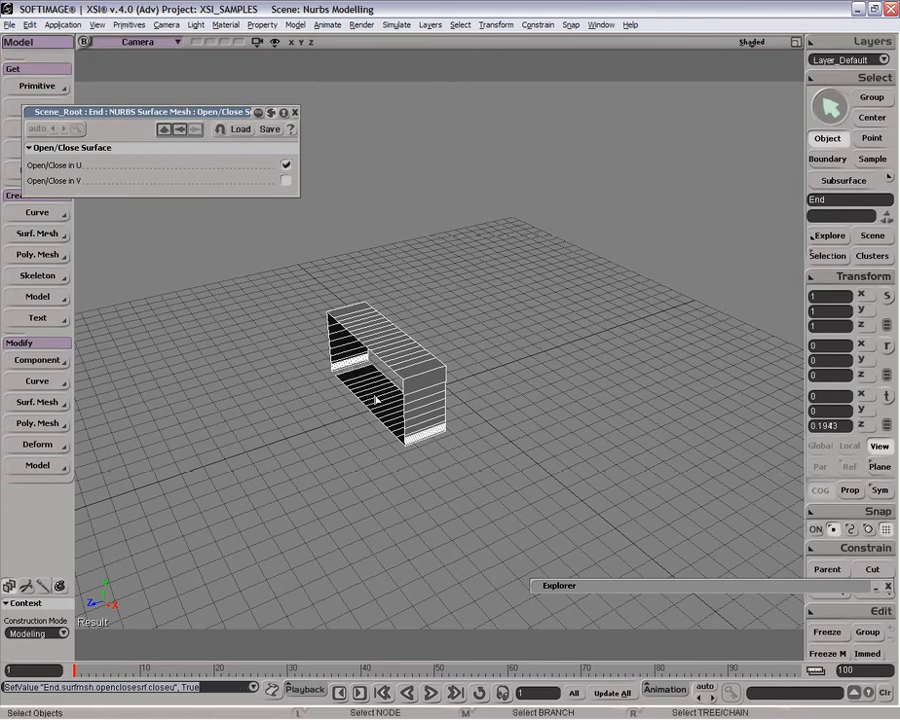
{"action": "left_click", "coordinate": [286, 181]}
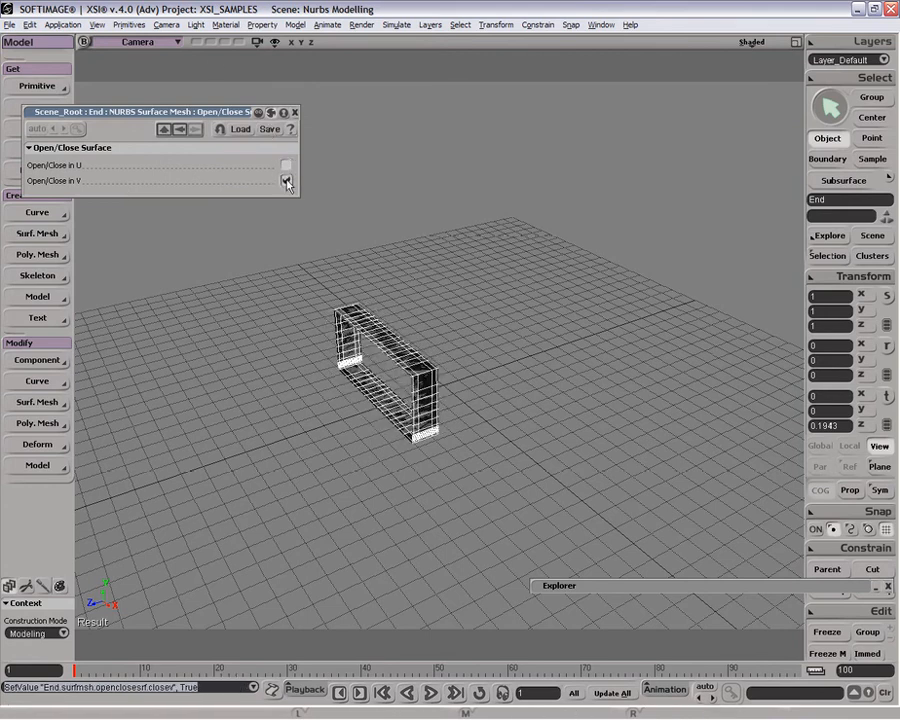
{"action": "left_click", "coordinate": [286, 180]}
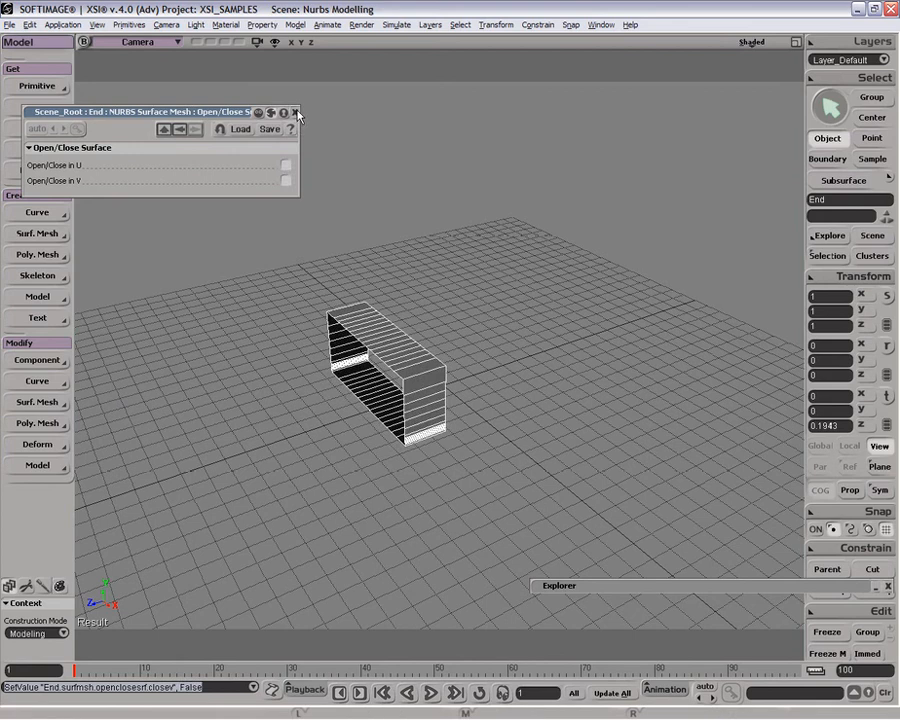
{"action": "left_click", "coordinate": [296, 112]}
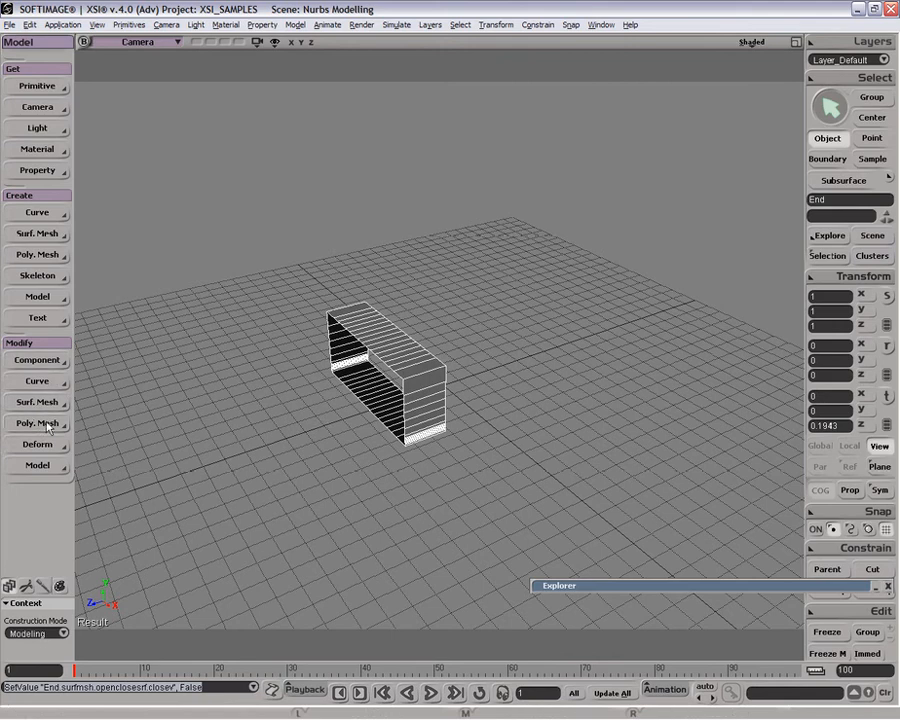
Apply Surf. Mesh Clean and Reparameterize to End, changing its U parameterization
{"action": "left_click", "coordinate": [37, 402]}
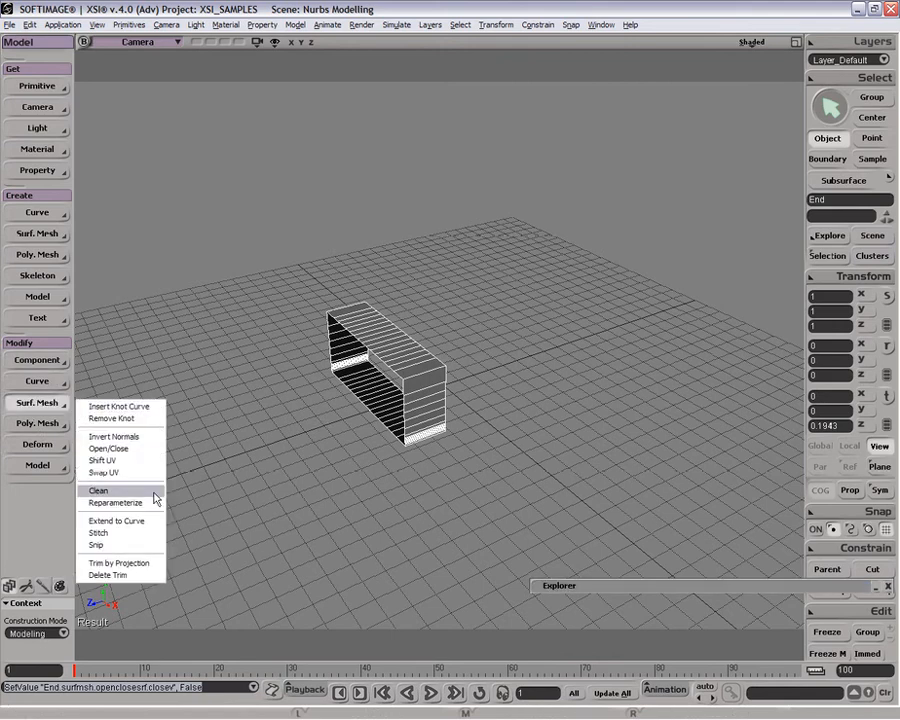
{"action": "left_click", "coordinate": [98, 490]}
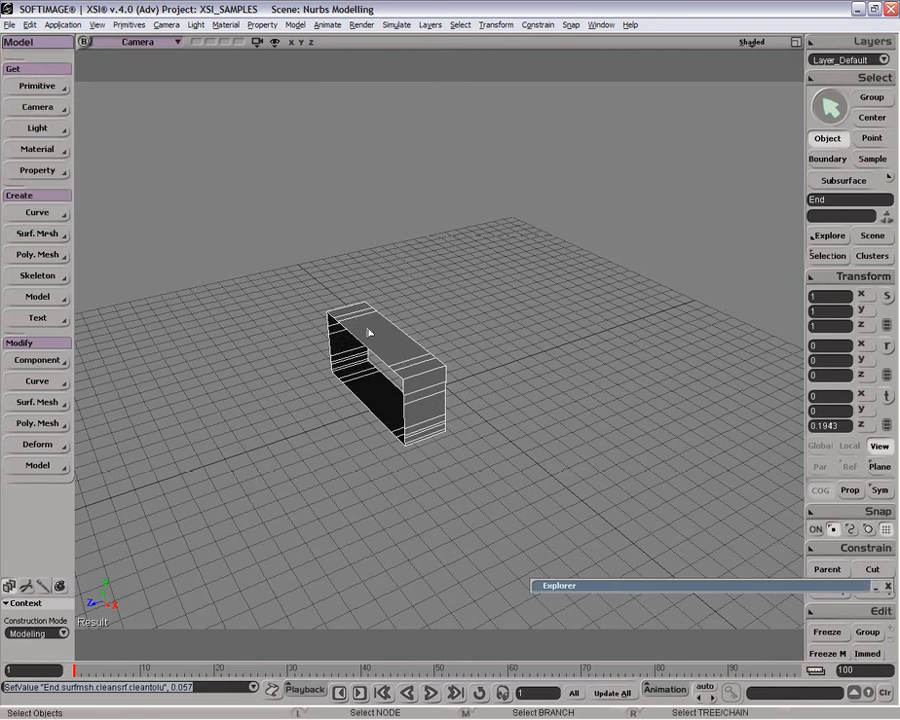
{"action": "mouse_move", "coordinate": [295, 318]}
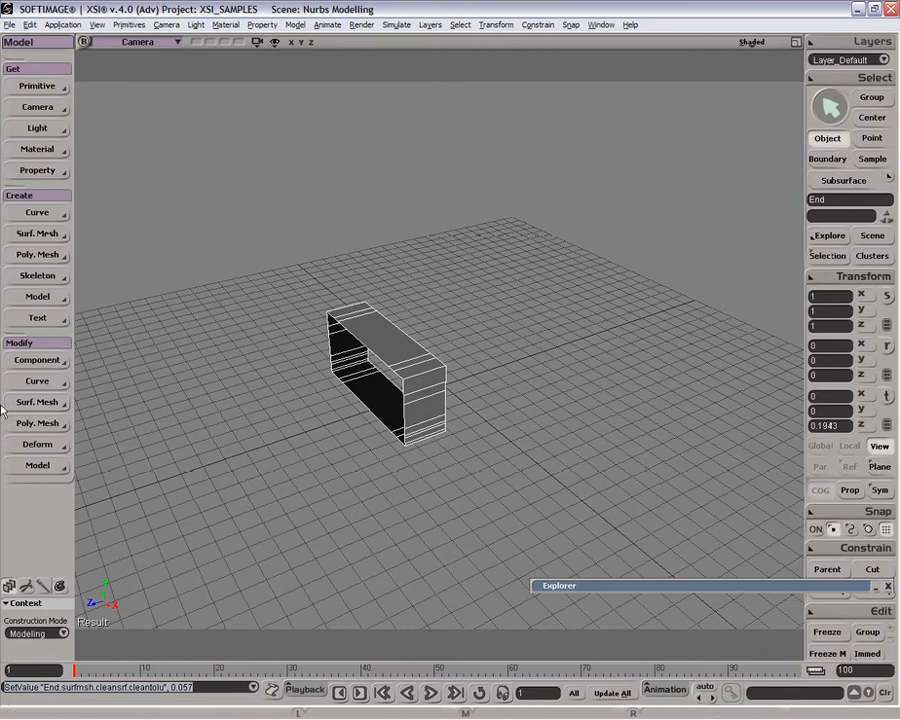
{"action": "left_click", "coordinate": [37, 402]}
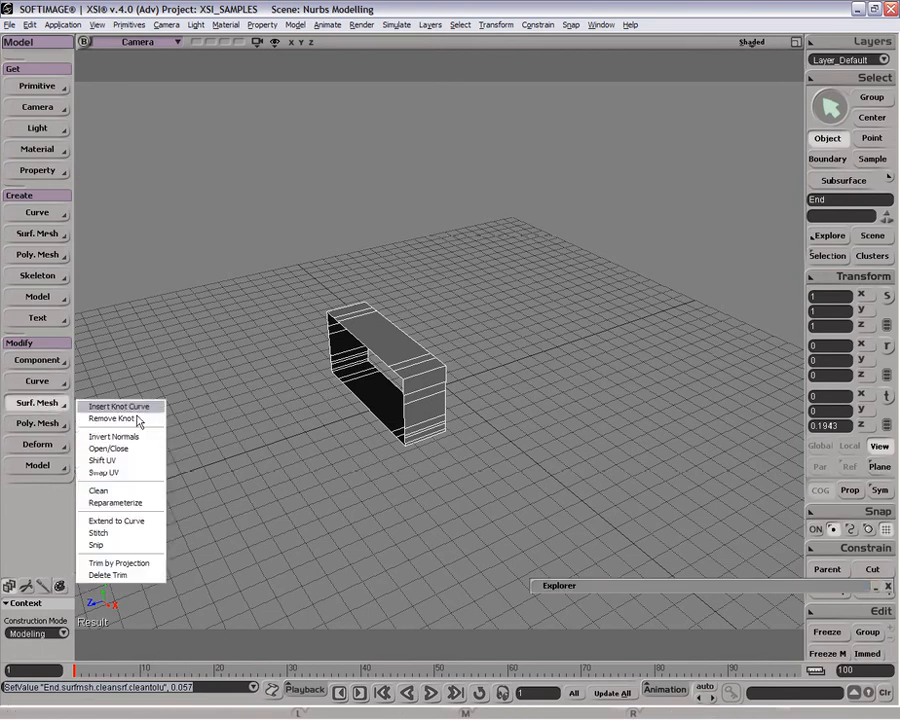
{"action": "left_click", "coordinate": [111, 496]}
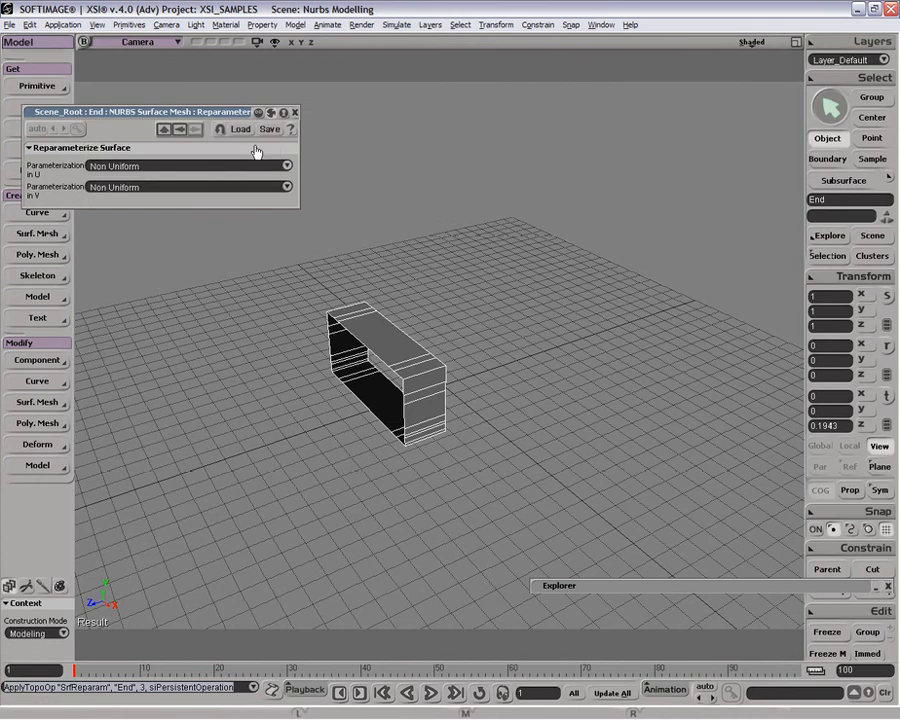
{"action": "left_click", "coordinate": [287, 165]}
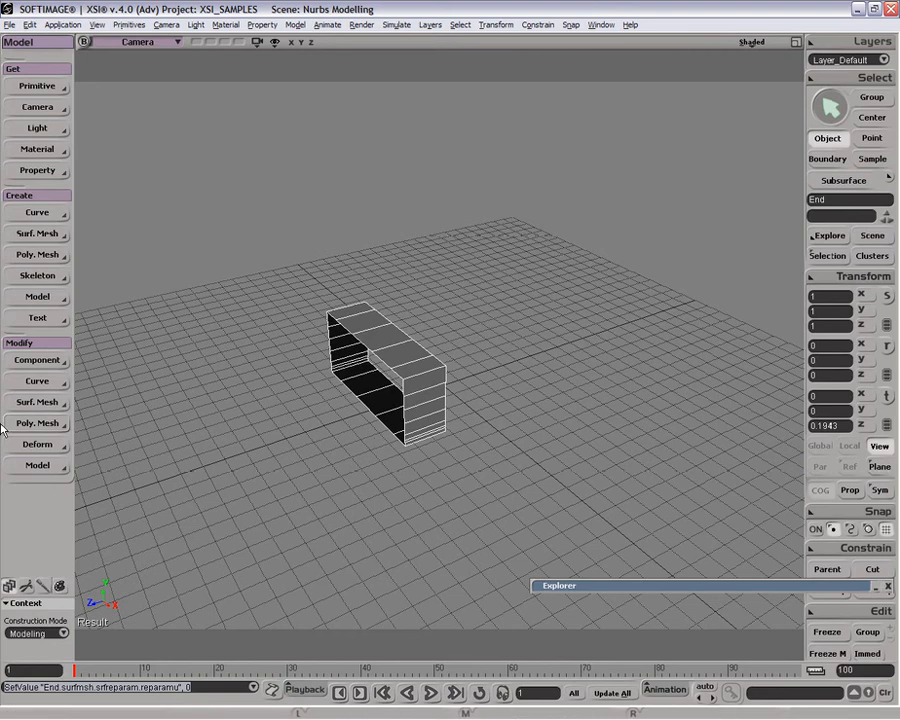
Delete the Clean and Reparameterize operators from End's operator stack in the Explorer
{"action": "left_click", "coordinate": [36, 402]}
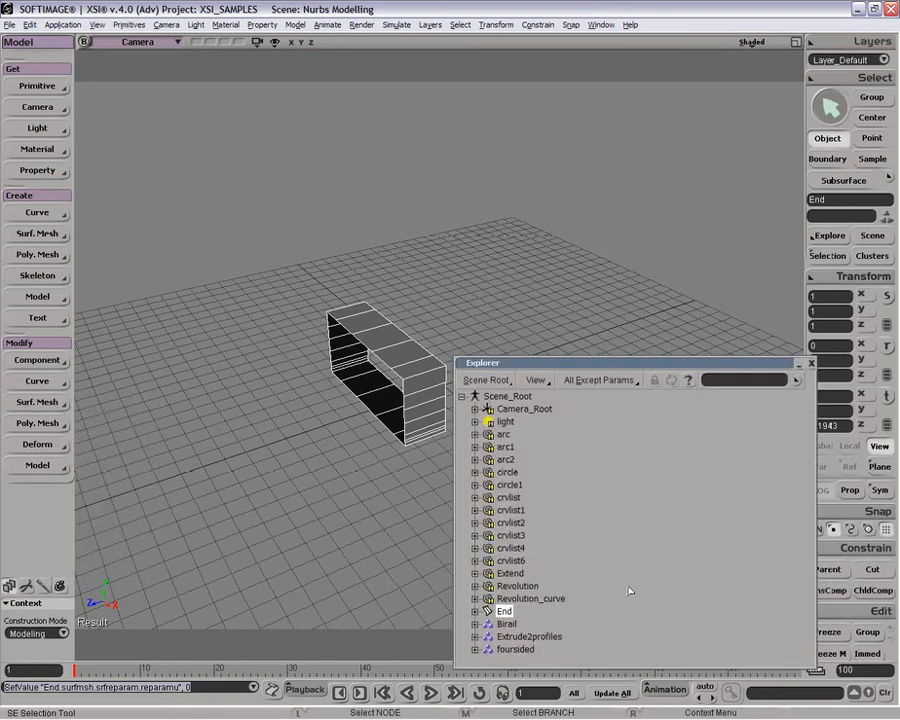
{"action": "left_click", "coordinate": [510, 573]}
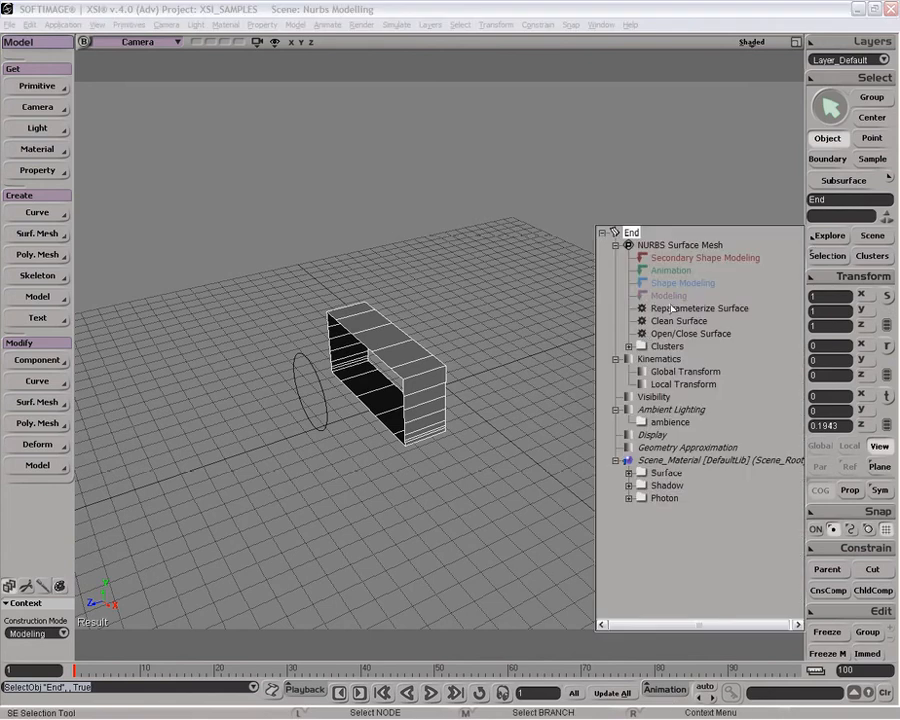
{"action": "left_click", "coordinate": [698, 308]}
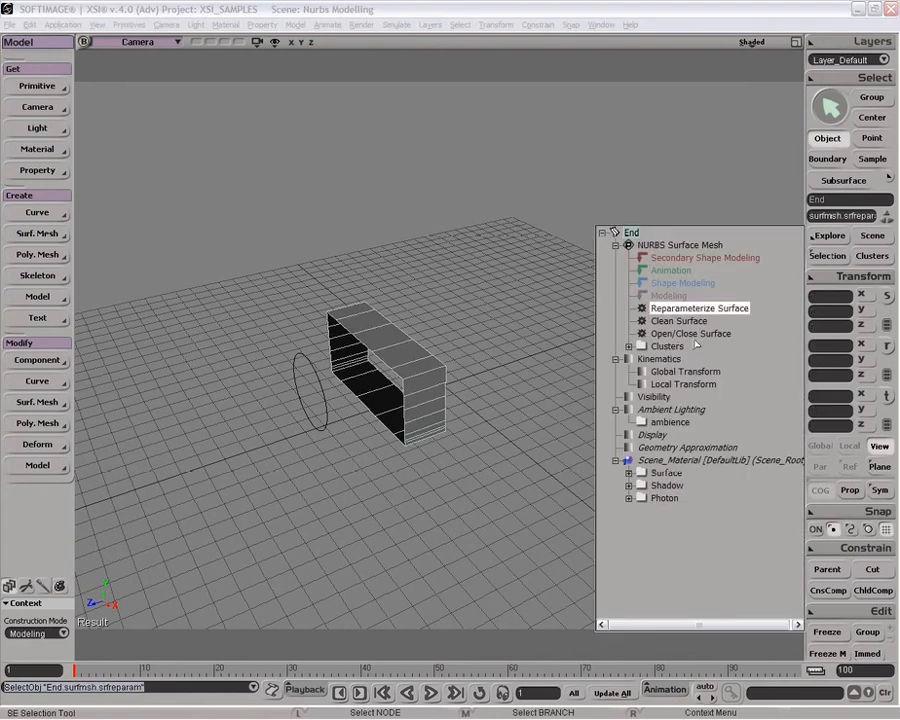
{"action": "left_click", "coordinate": [679, 320]}
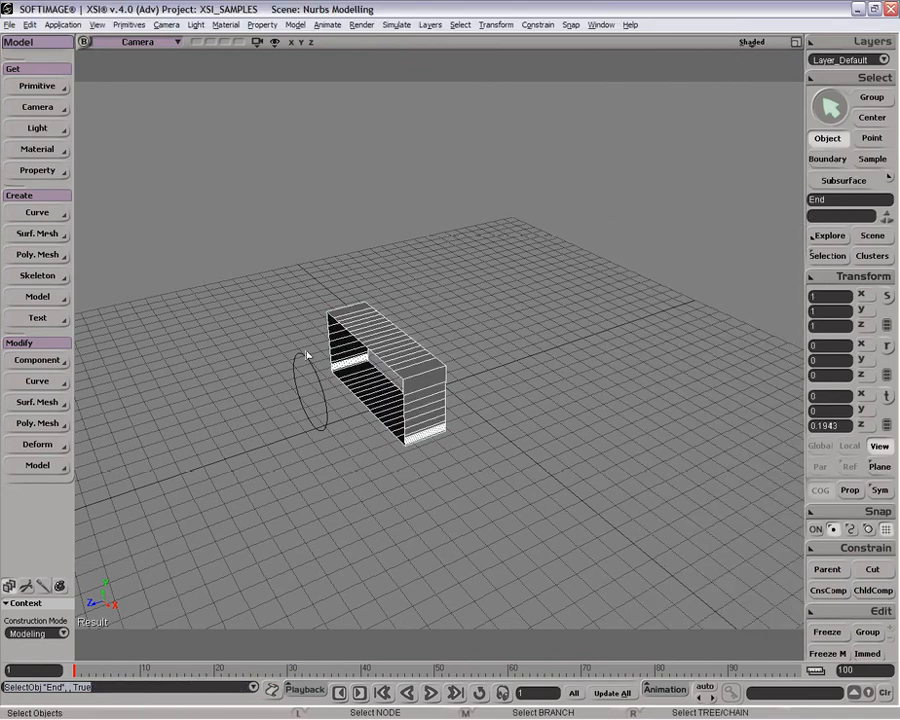
{"action": "mouse_move", "coordinate": [45, 437]}
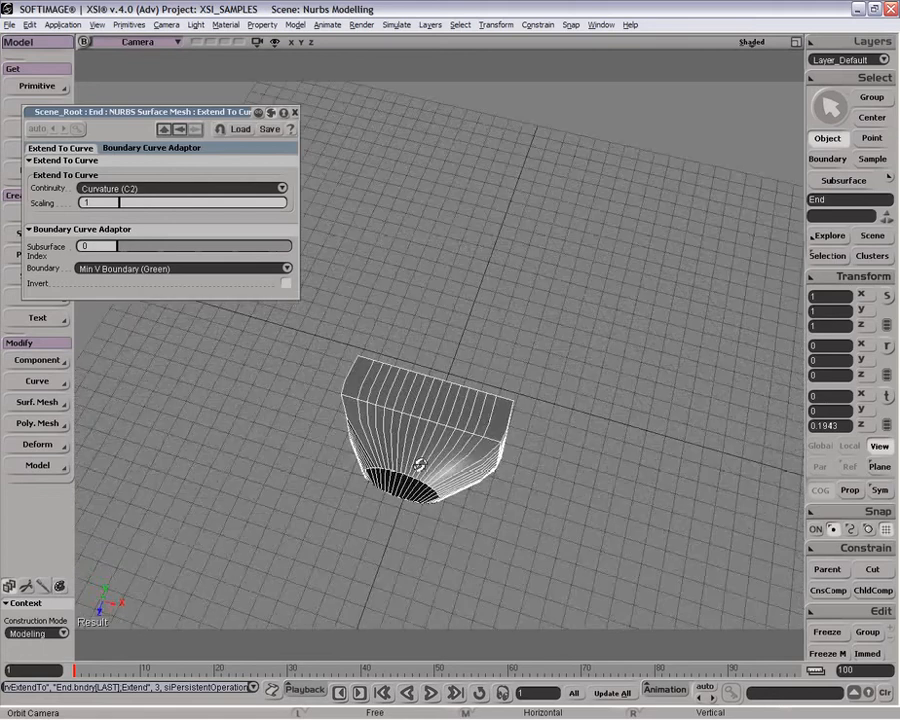
Cycle the extension continuity through Curvature and Tangent, ending on Position
{"action": "left_click_drag", "start_coordinate": [420, 460], "coordinate": [400, 360]}
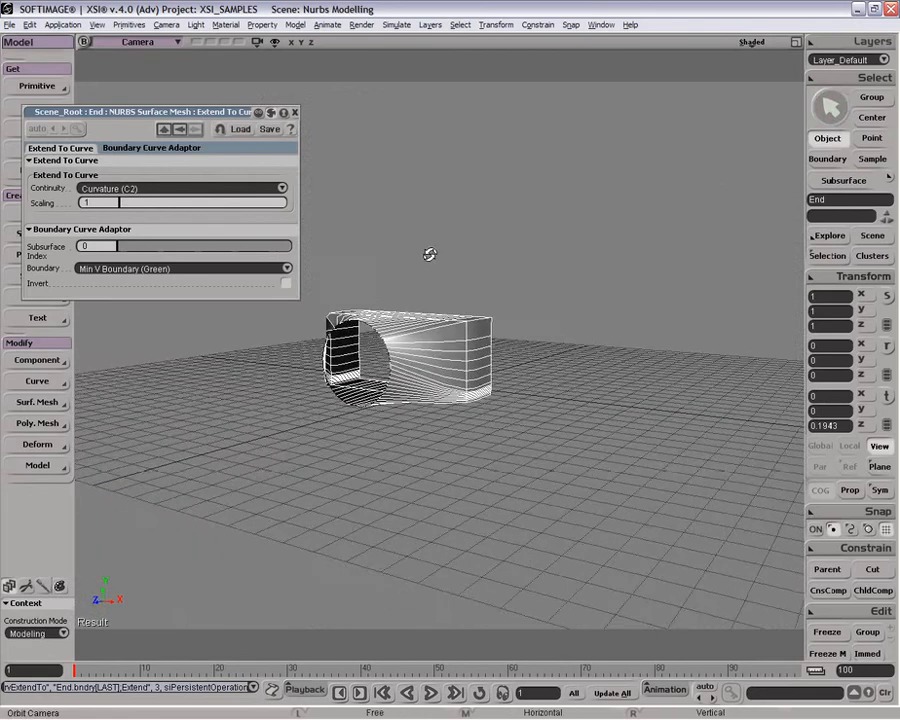
{"action": "left_click", "coordinate": [180, 188]}
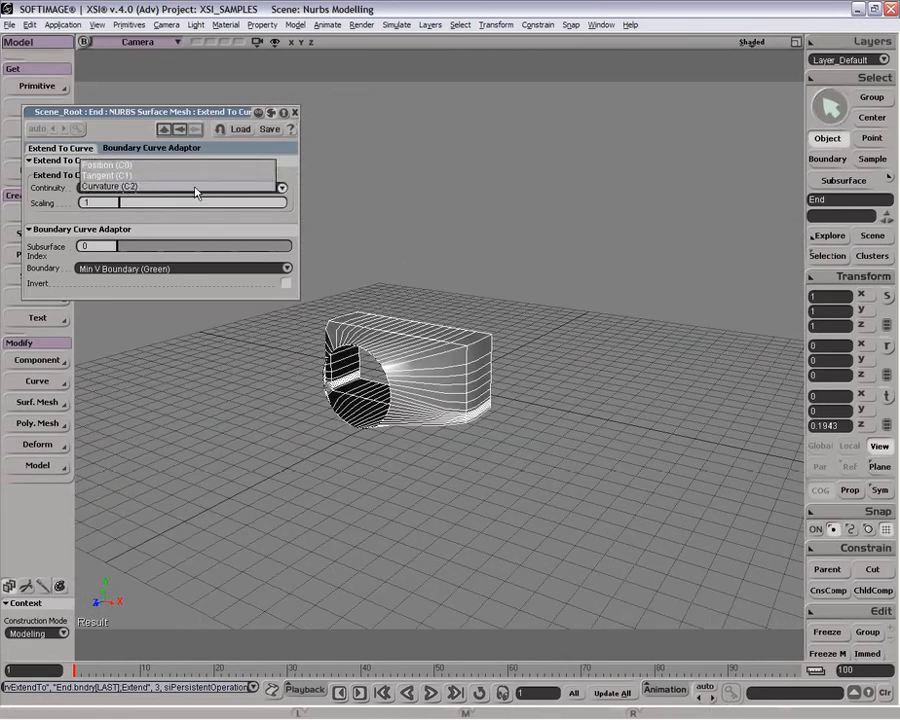
{"action": "left_click", "coordinate": [180, 175]}
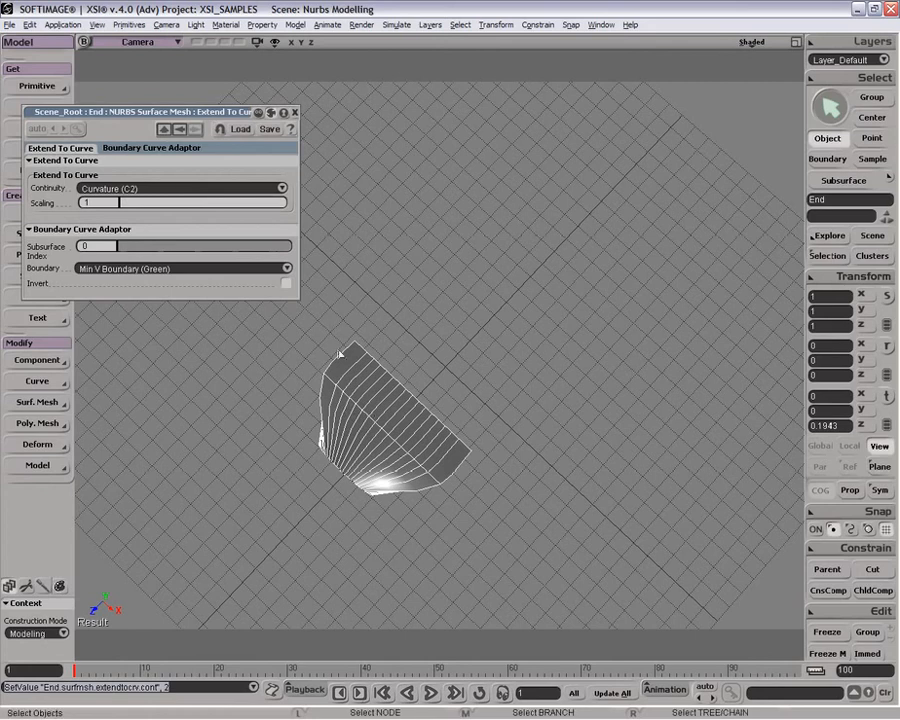
{"action": "left_click", "coordinate": [182, 188]}
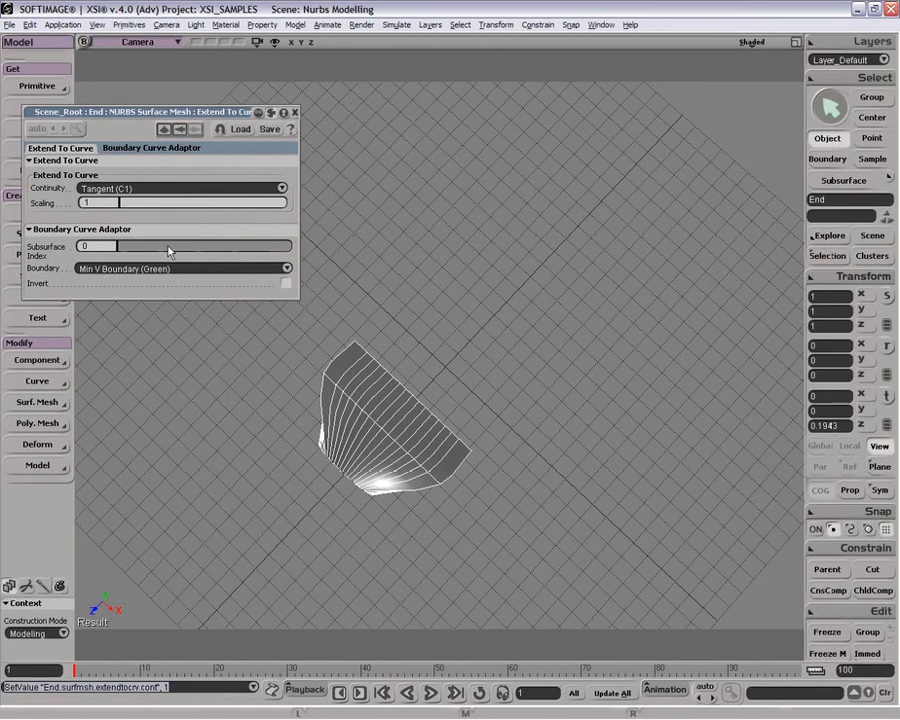
{"action": "left_click", "coordinate": [280, 188]}
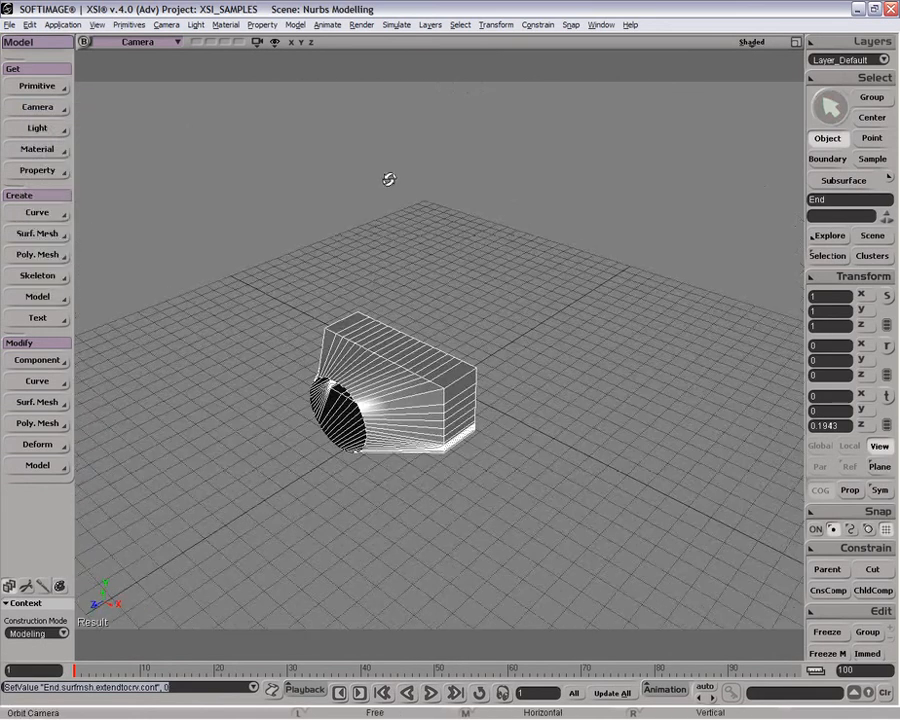
Stitch End to the second surface by picking that surface's boundary edge
{"action": "key", "text": "ctrl+z"}
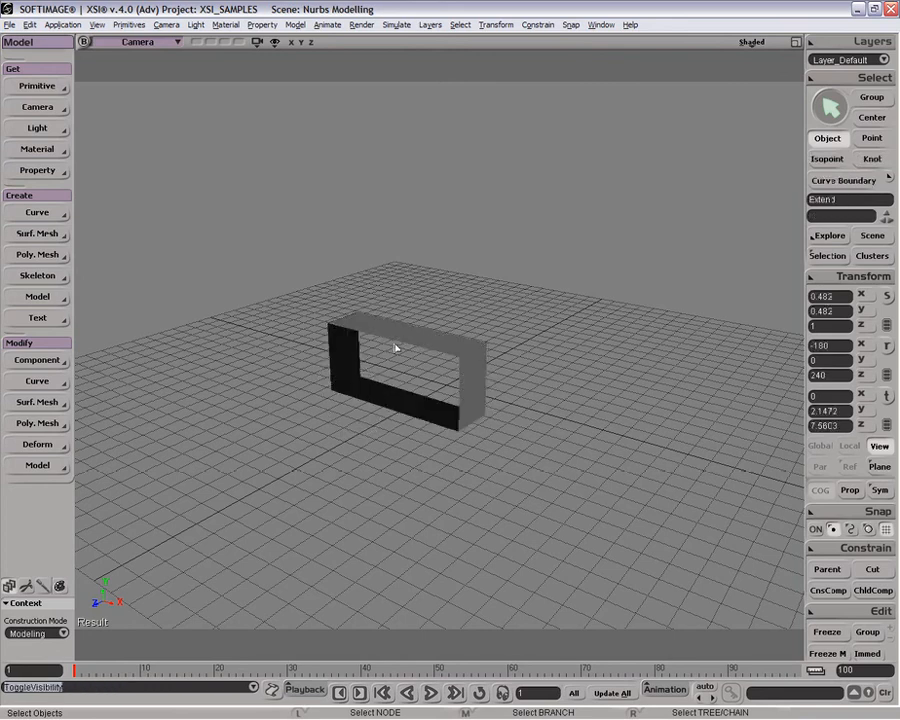
{"action": "left_click", "coordinate": [37, 402]}
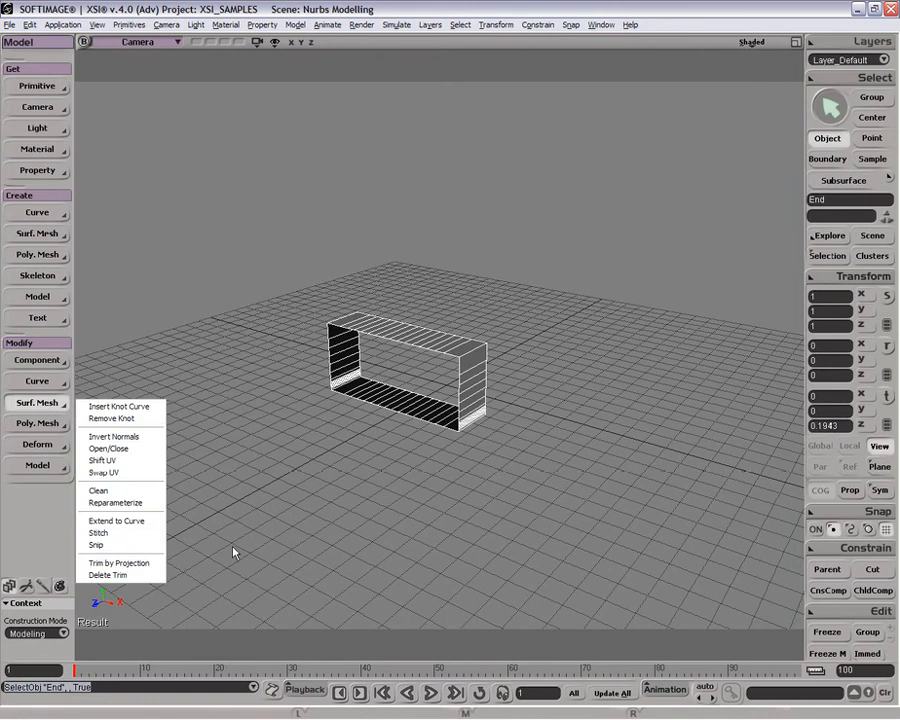
{"action": "mouse_move", "coordinate": [470, 295]}
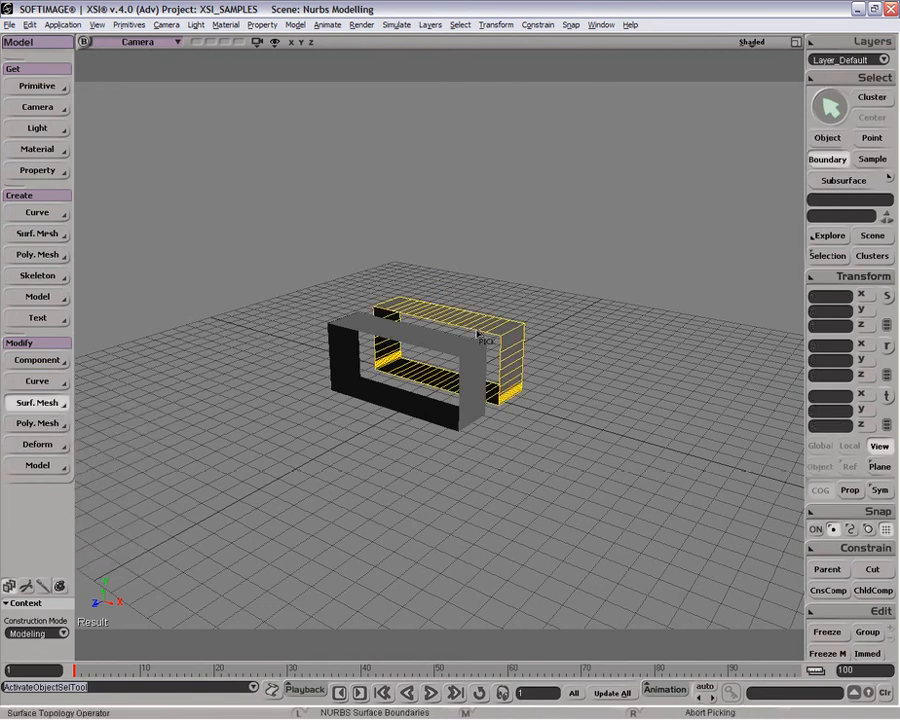
{"action": "left_click", "coordinate": [470, 345]}
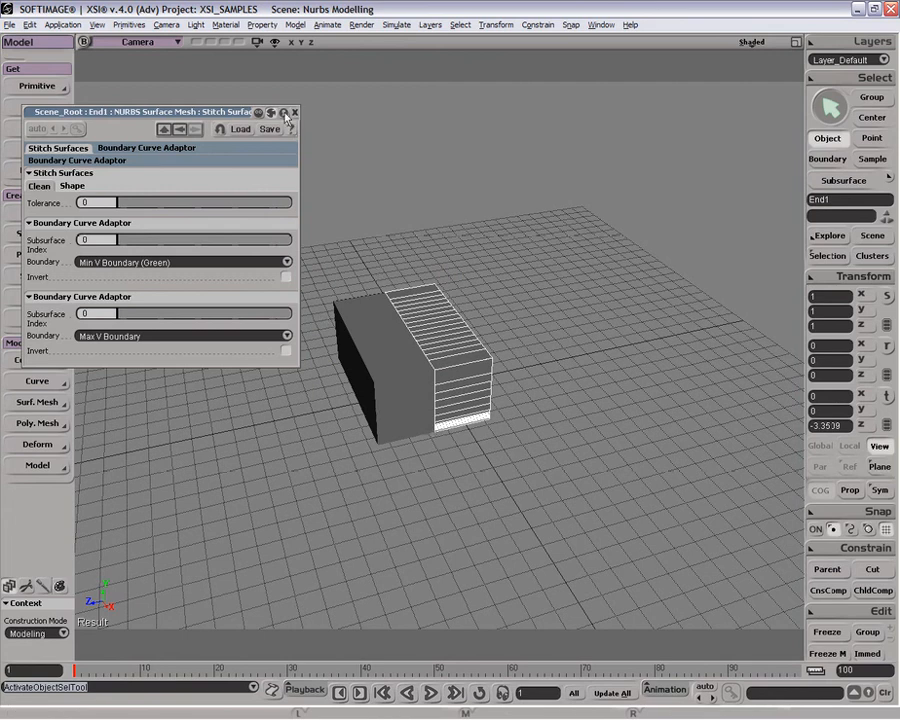
Close the Stitch Surfaces property editor
{"action": "left_click", "coordinate": [72, 186]}
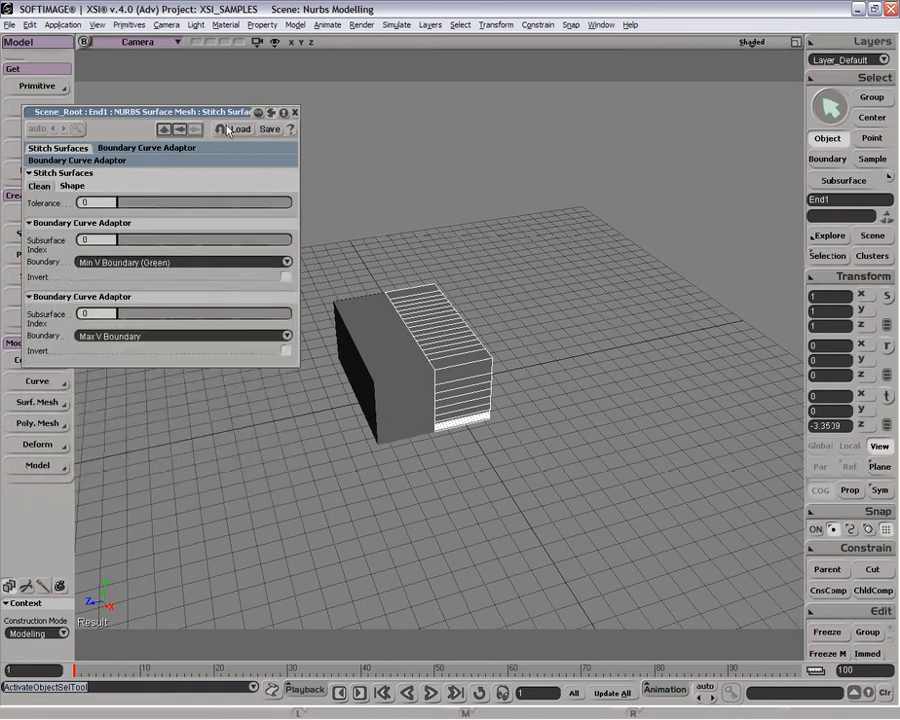
{"action": "left_click", "coordinate": [295, 112]}
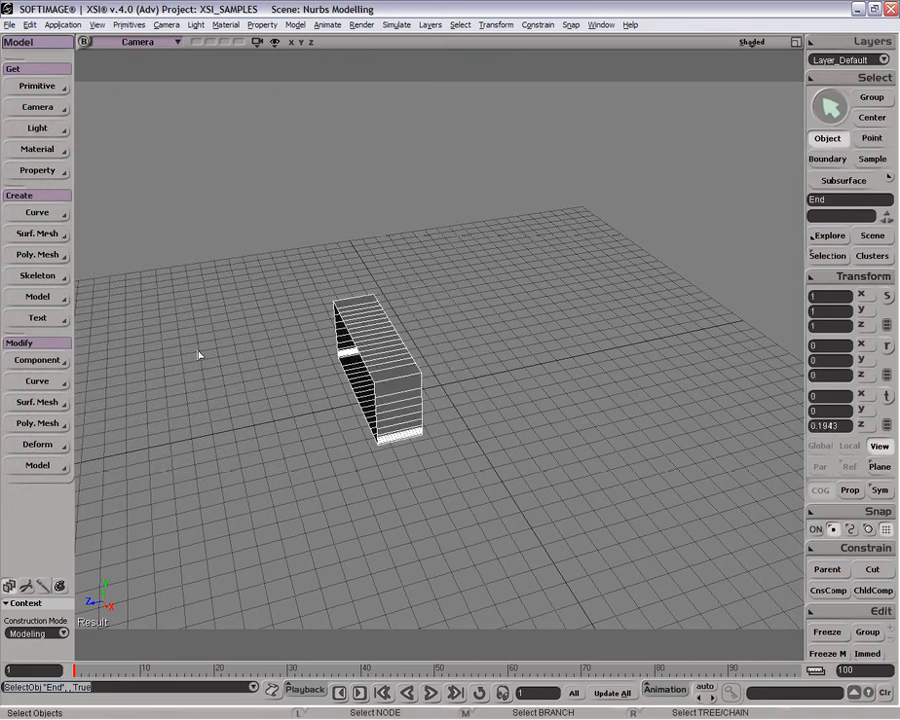
Snip the End surface and move the Position slider to a new spot
{"action": "left_click", "coordinate": [37, 402]}
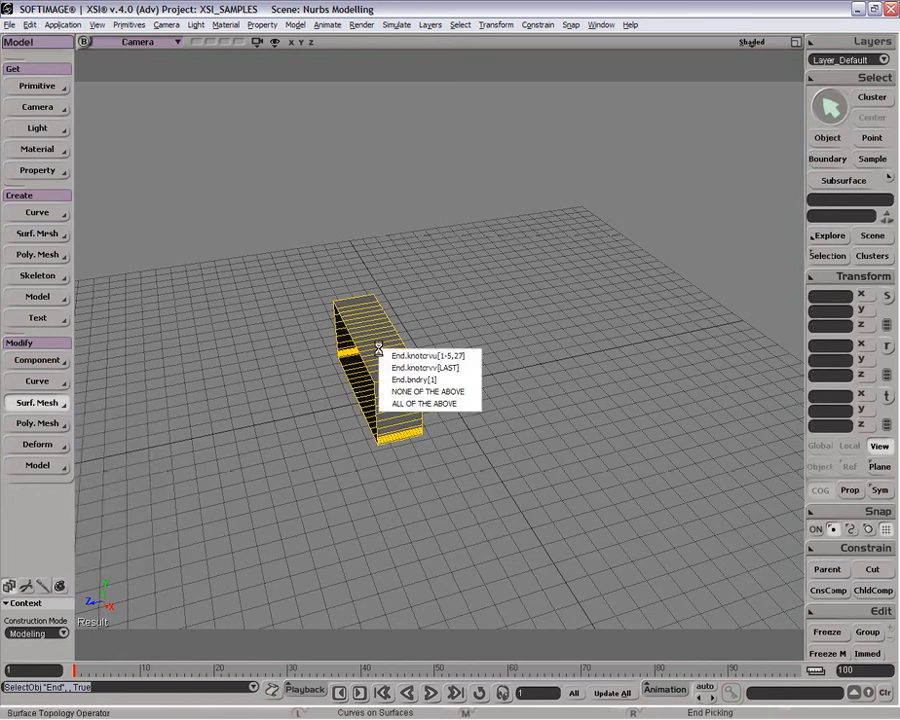
{"action": "mouse_move", "coordinate": [425, 368]}
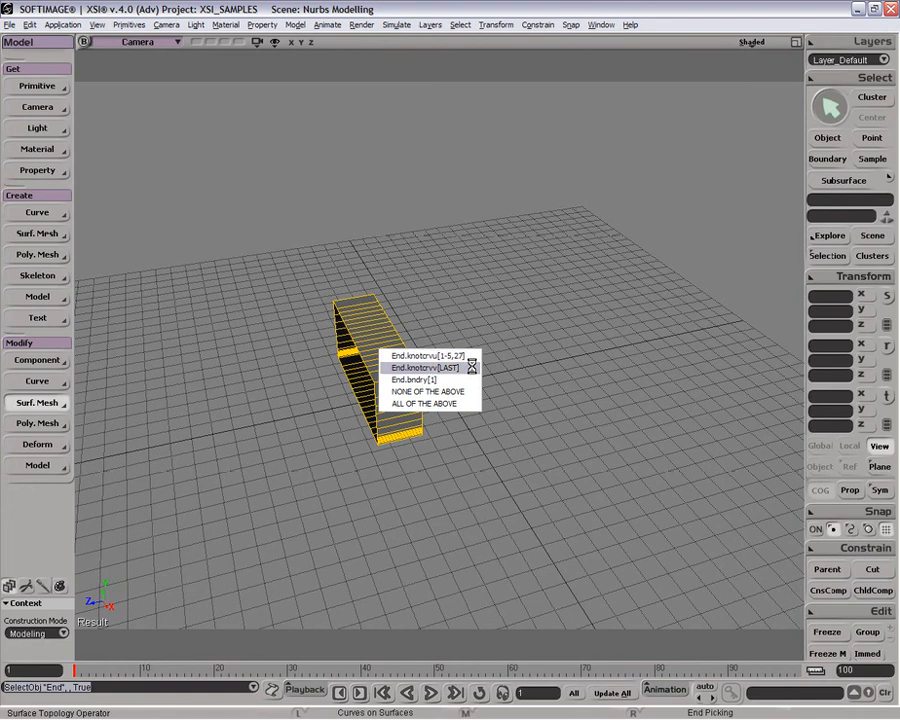
{"action": "left_click", "coordinate": [421, 367]}
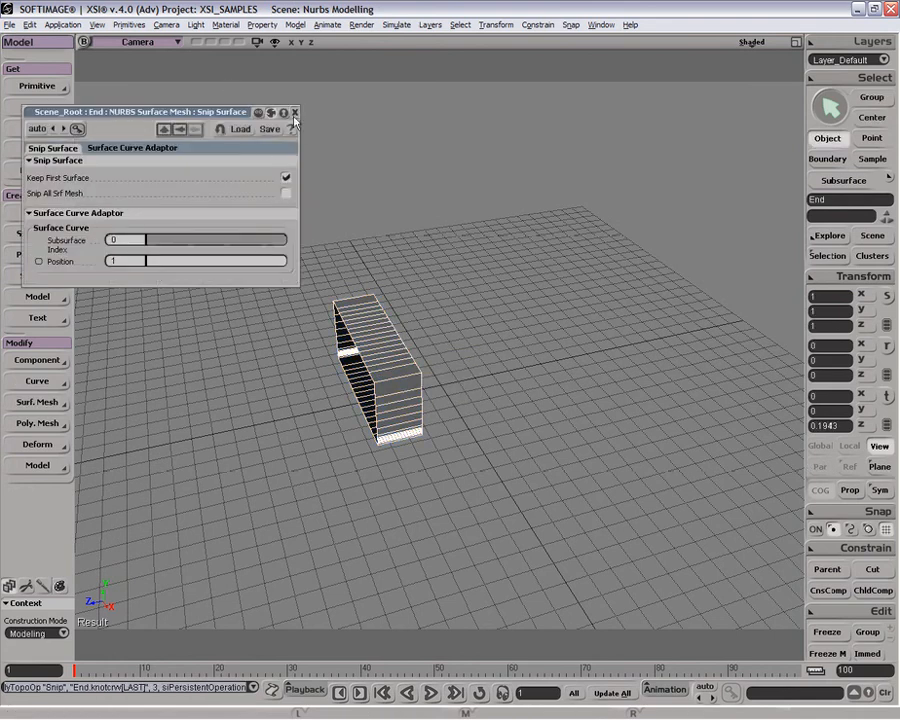
Browse the Curve and Surf. Mesh menus, then close the Snip Surface editor
{"action": "left_click", "coordinate": [37, 381]}
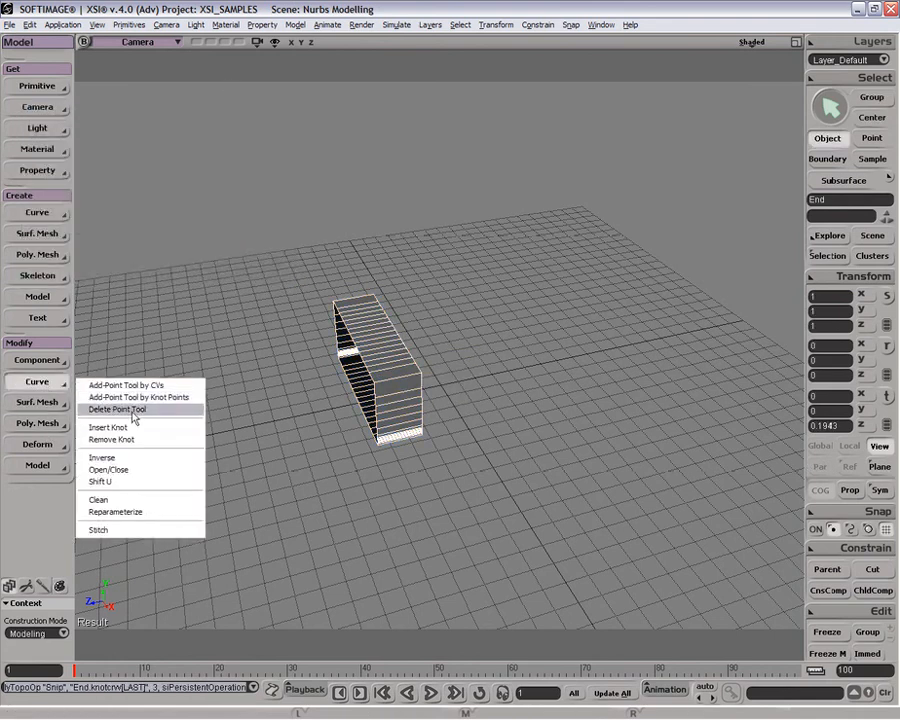
{"action": "left_click", "coordinate": [37, 402]}
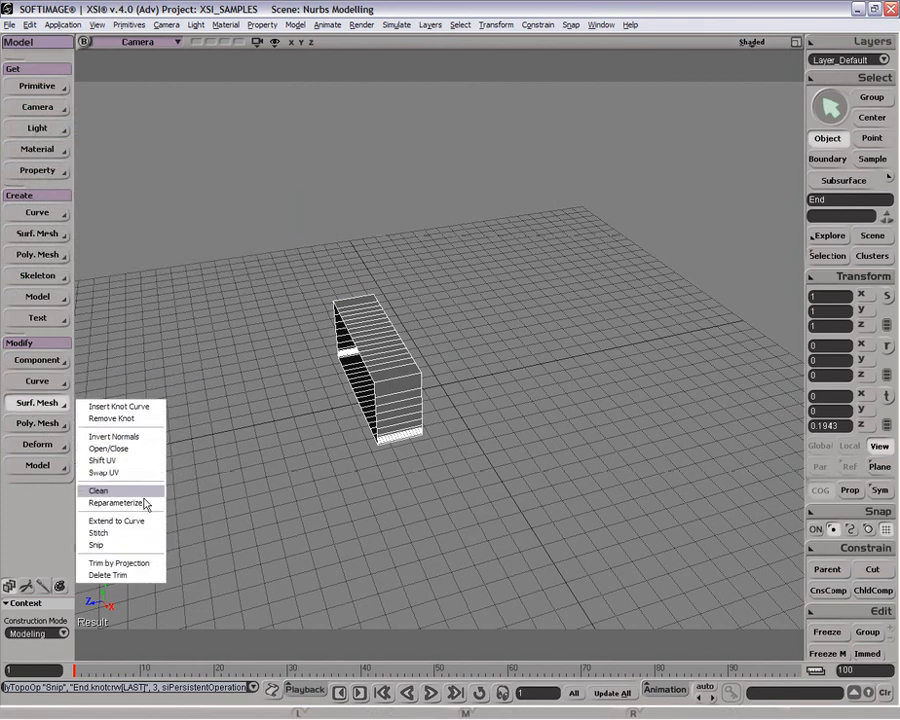
{"action": "left_click", "coordinate": [99, 490]}
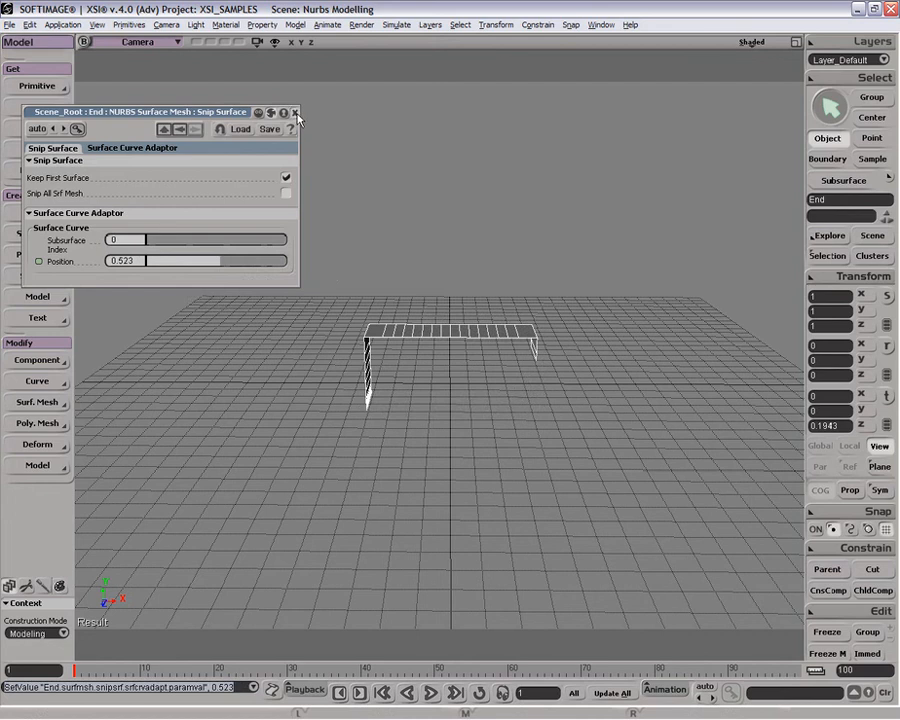
{"action": "left_click", "coordinate": [295, 112]}
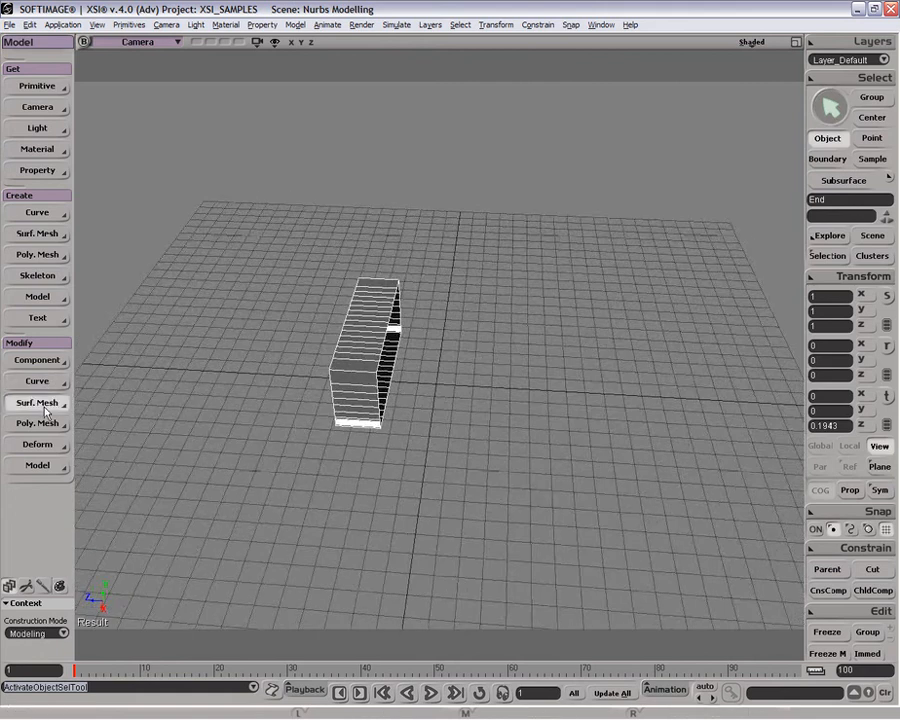
Delete the End surface and add a NURBS grid primitive to the scene
{"action": "left_click", "coordinate": [36, 402]}
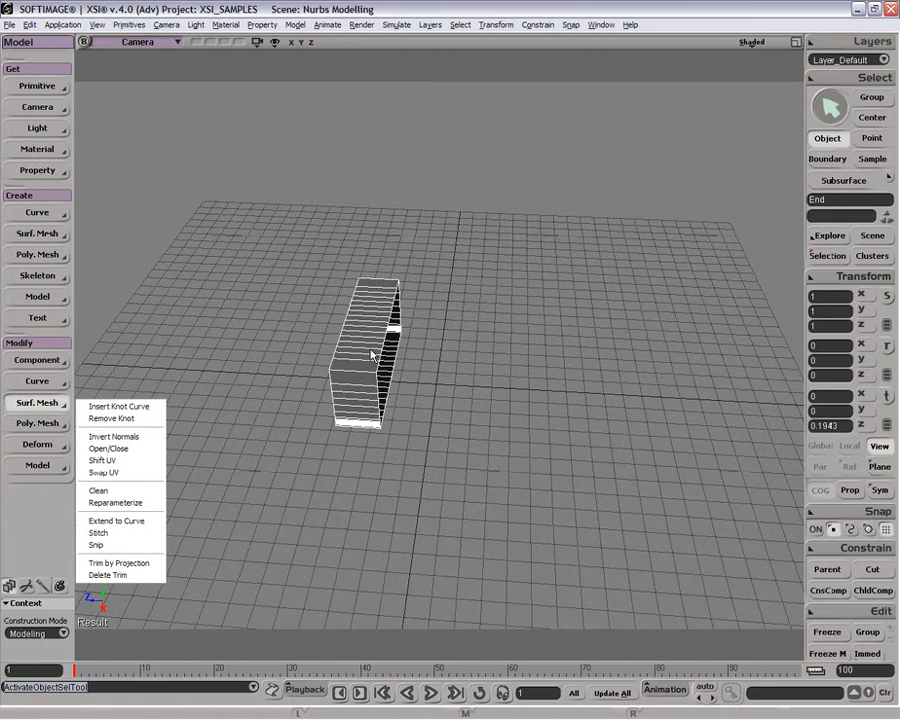
{"action": "left_click", "coordinate": [108, 575]}
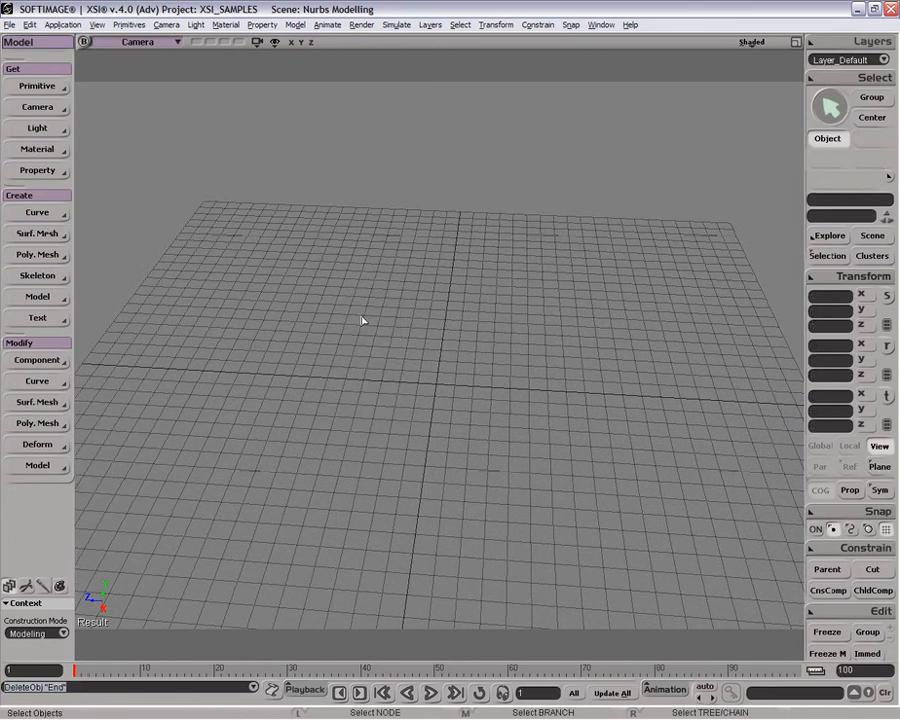
{"action": "left_click", "coordinate": [37, 86]}
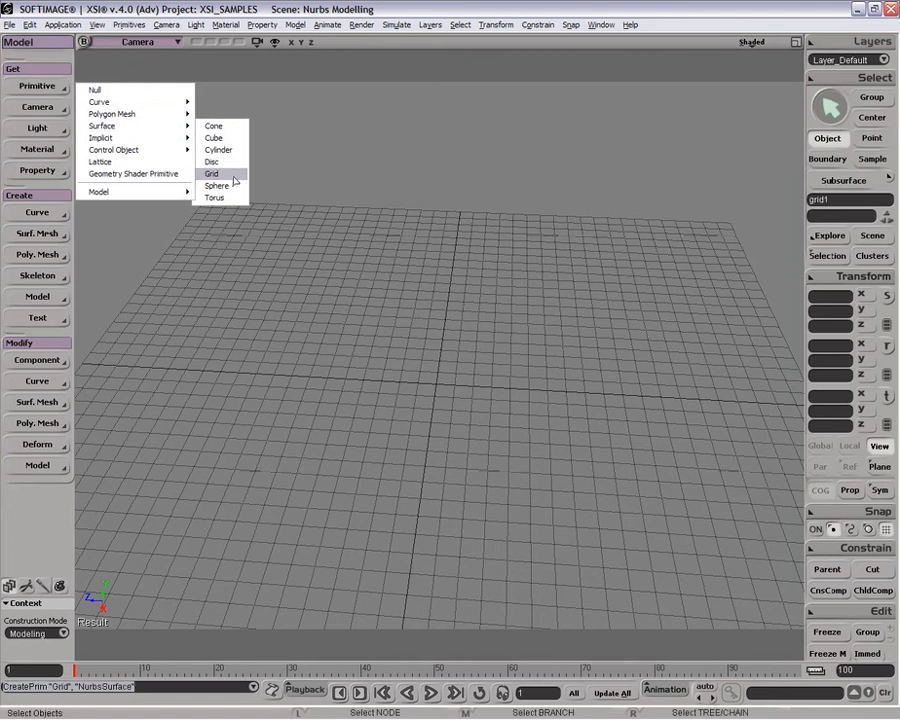
{"action": "left_click", "coordinate": [211, 173]}
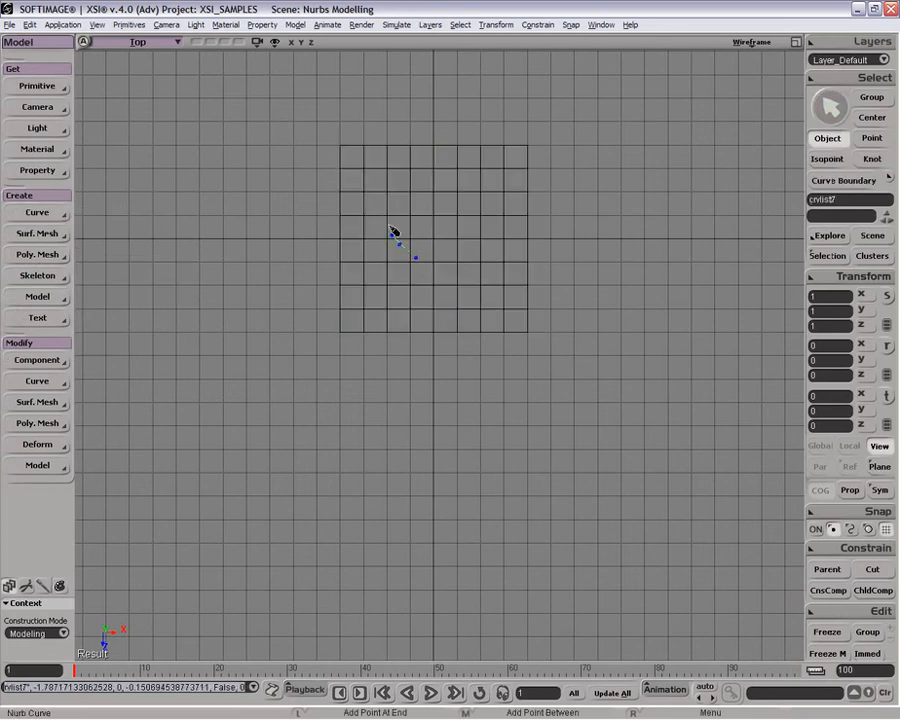
Close the blob curve, trim the grid by projection, and leave Is Boundary off
{"action": "left_click", "coordinate": [455, 182]}
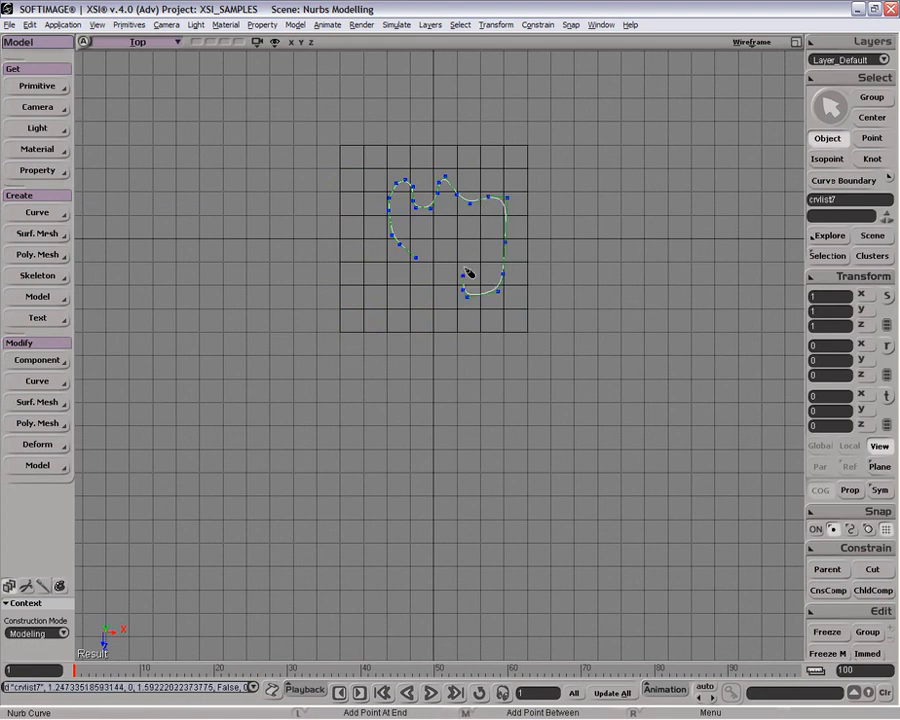
{"action": "right_click", "coordinate": [467, 274]}
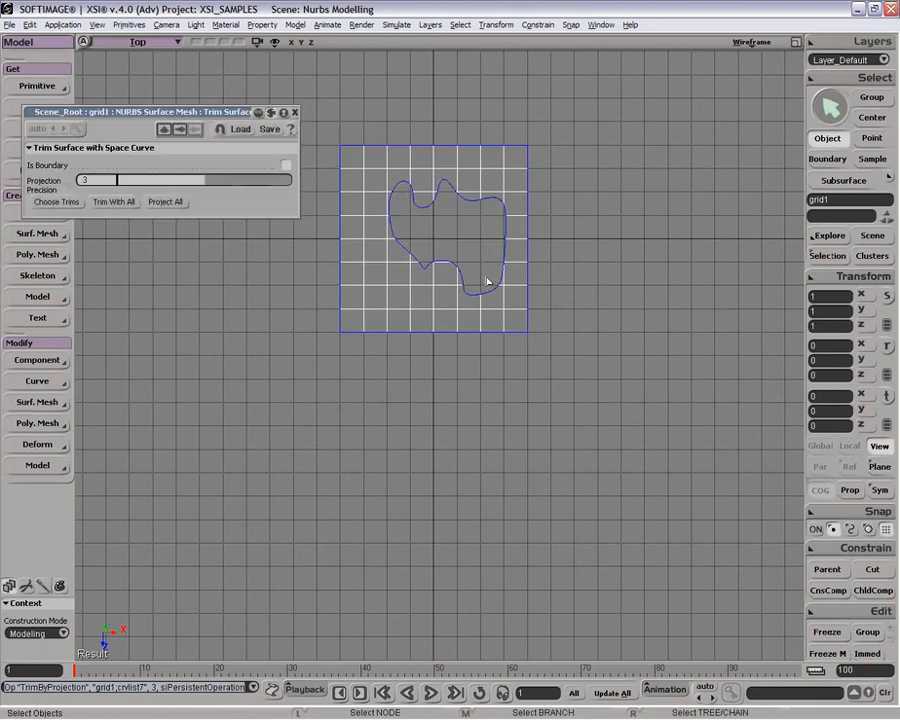
{"action": "mouse_move", "coordinate": [84, 230]}
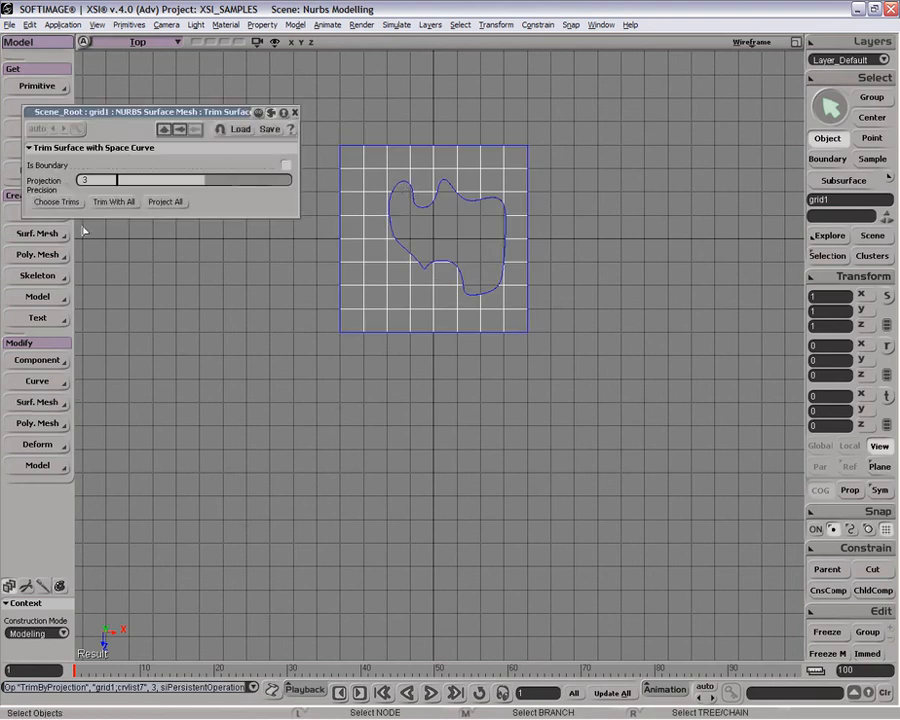
{"action": "left_click", "coordinate": [286, 165]}
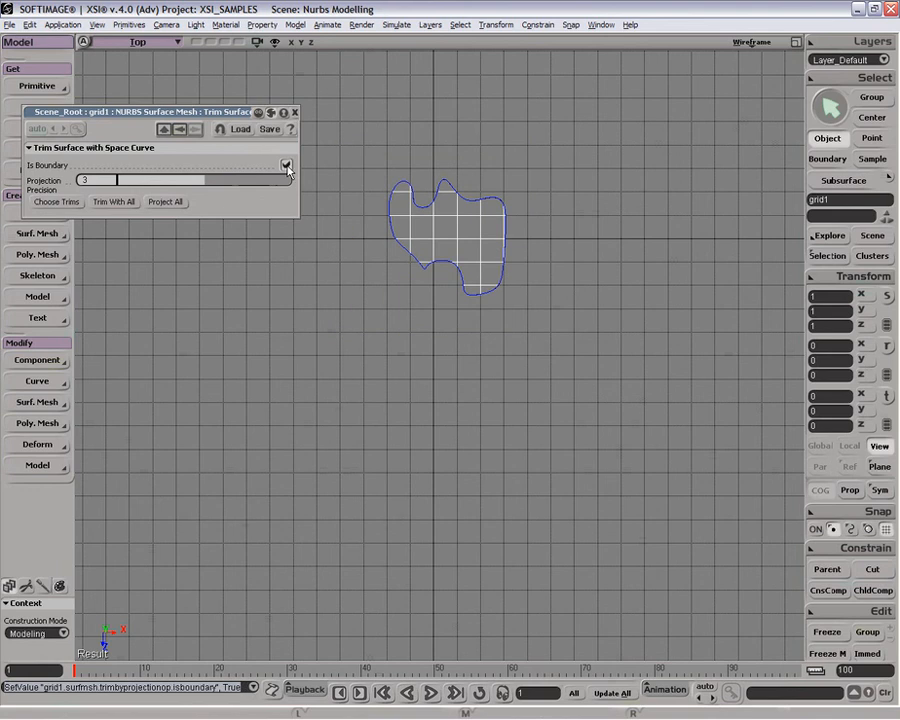
{"action": "left_click", "coordinate": [287, 165]}
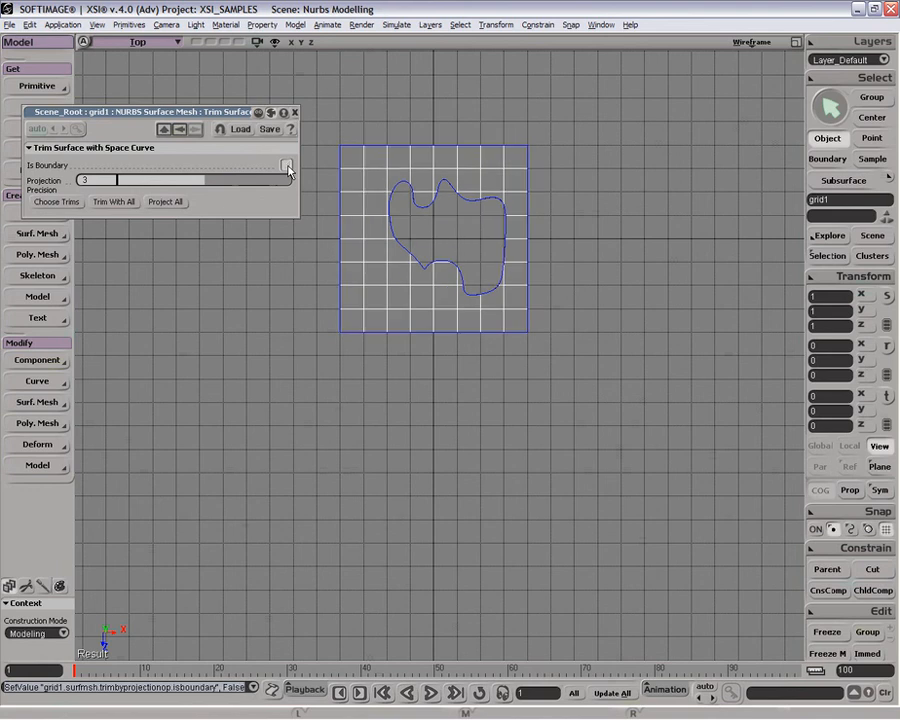
{"action": "left_click", "coordinate": [295, 111]}
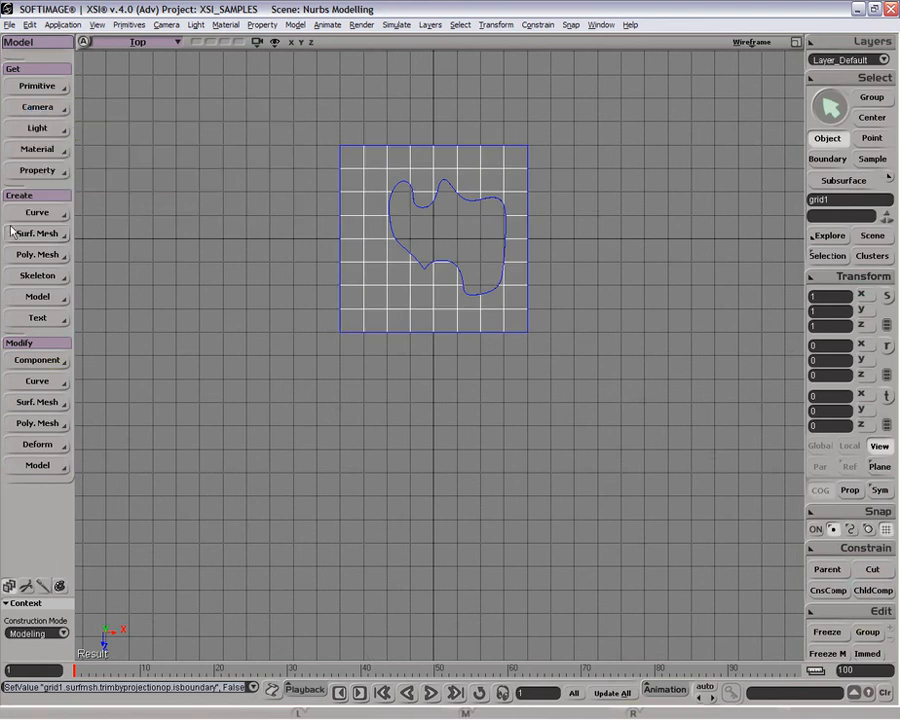
{"action": "mouse_move", "coordinate": [432, 372]}
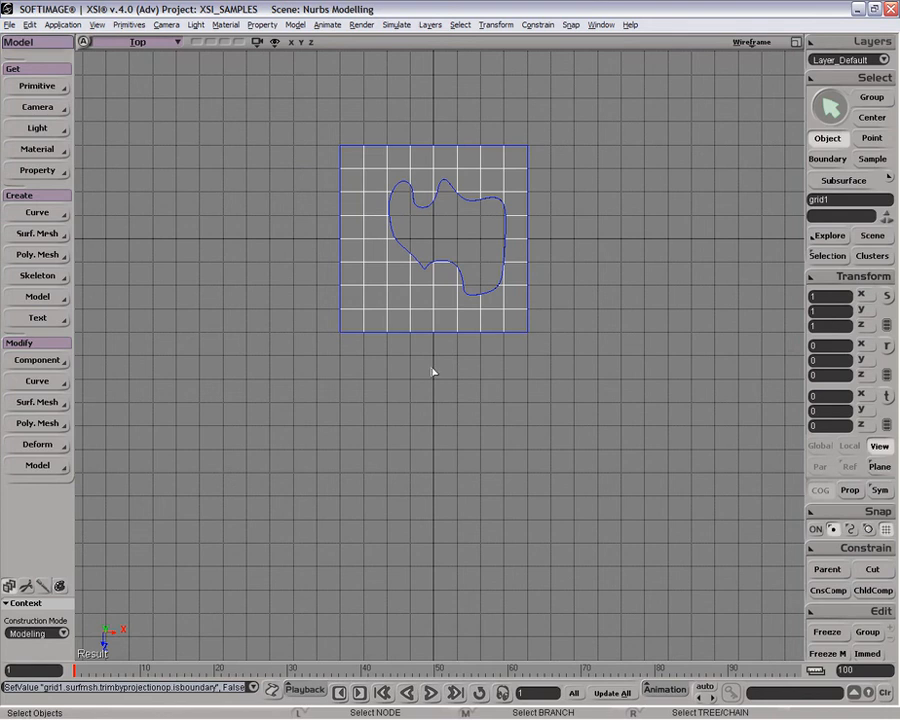
{"action": "mouse_move", "coordinate": [375, 250]}
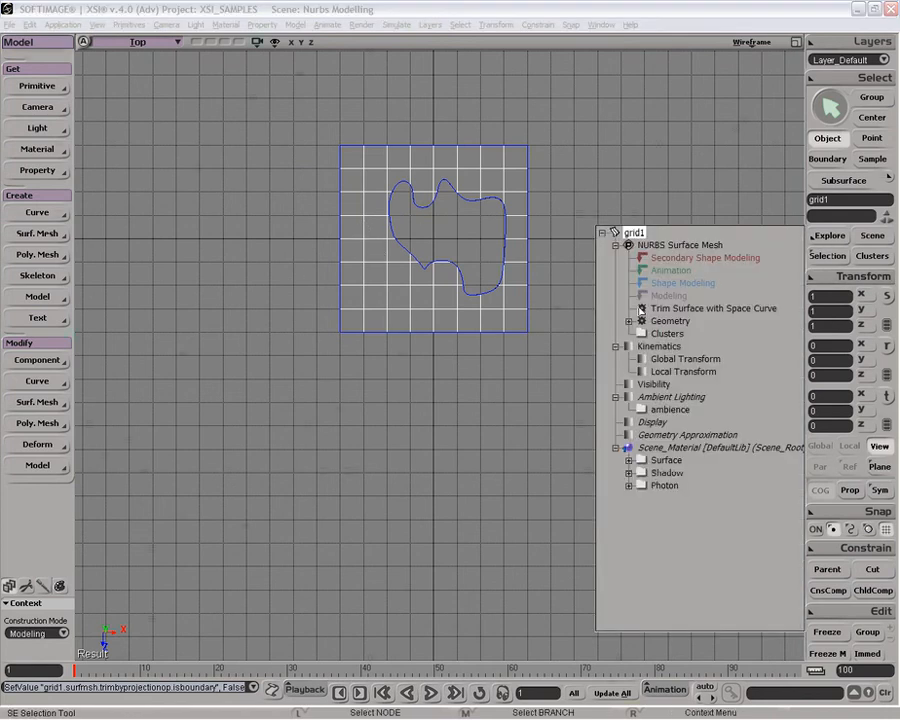
{"action": "left_click", "coordinate": [714, 308]}
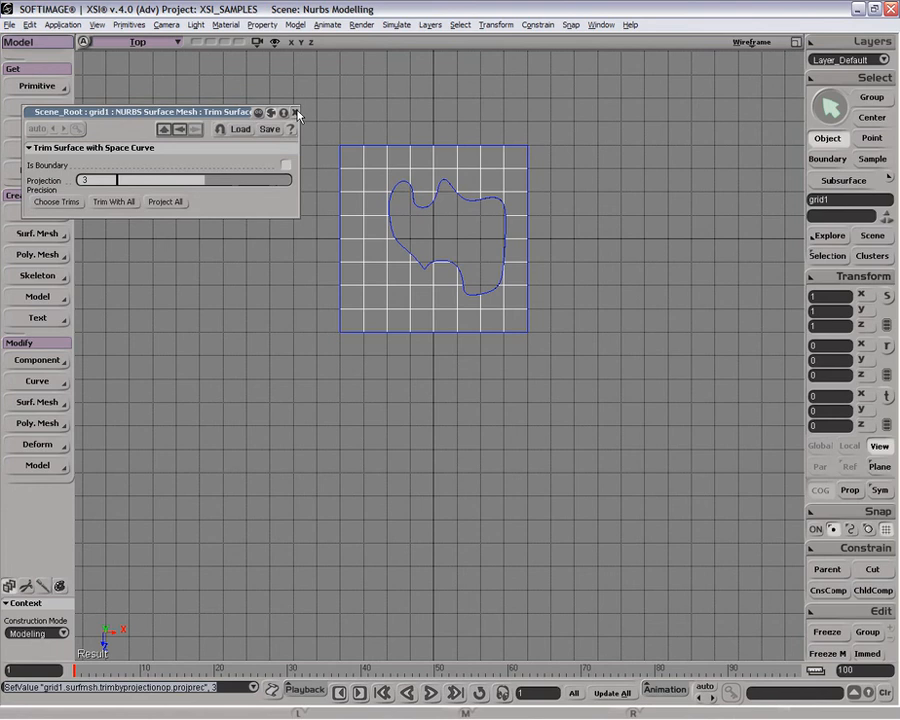
Close the trim settings and draw crvlist8 overlapping the existing trim
{"action": "left_click", "coordinate": [296, 111]}
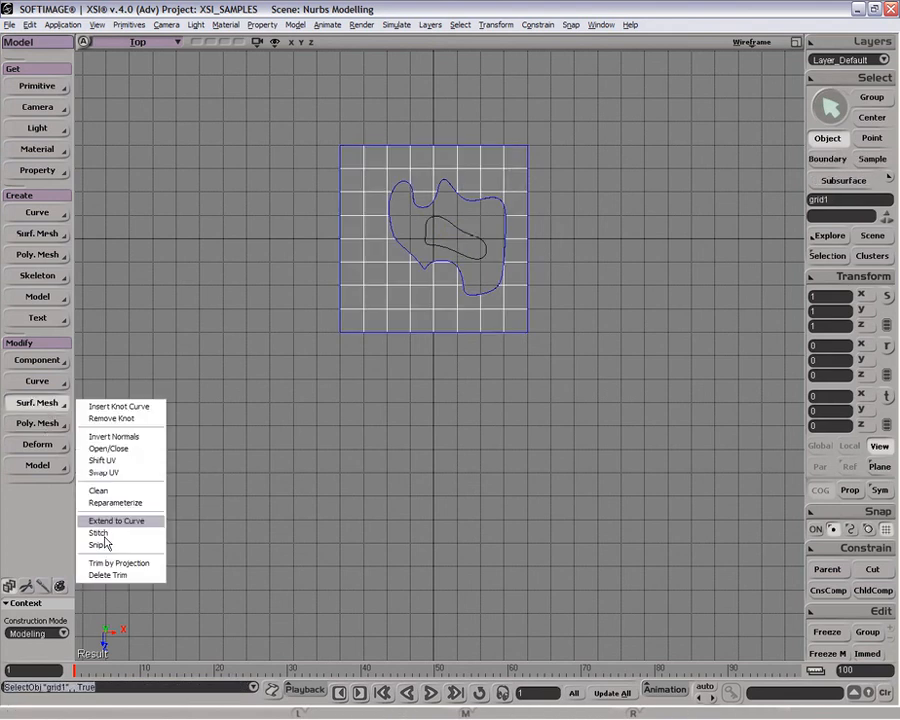
{"action": "left_click", "coordinate": [118, 563]}
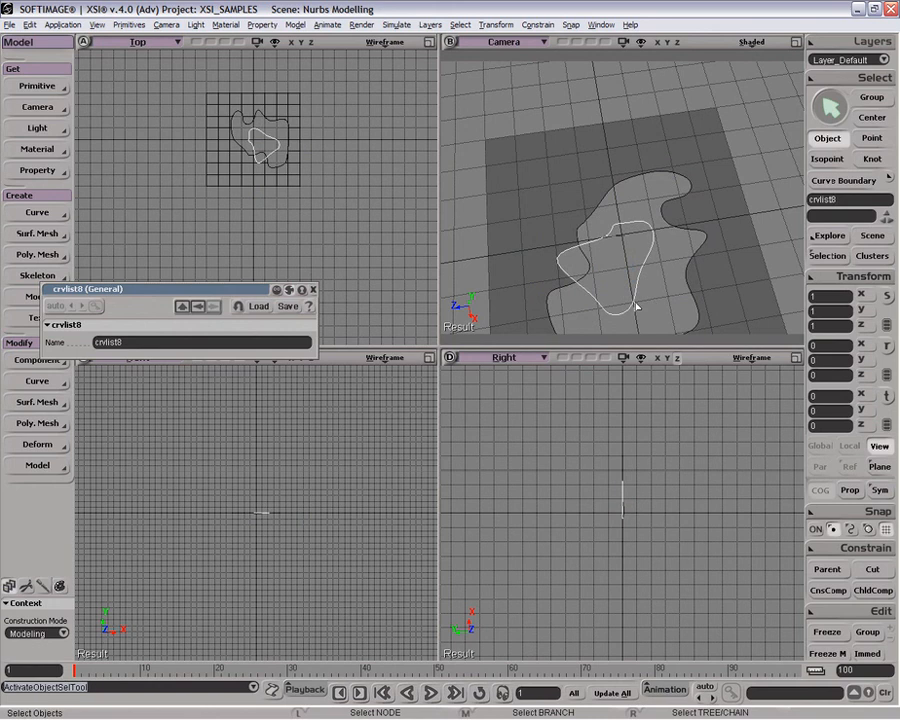
{"action": "mouse_move", "coordinate": [211, 357]}
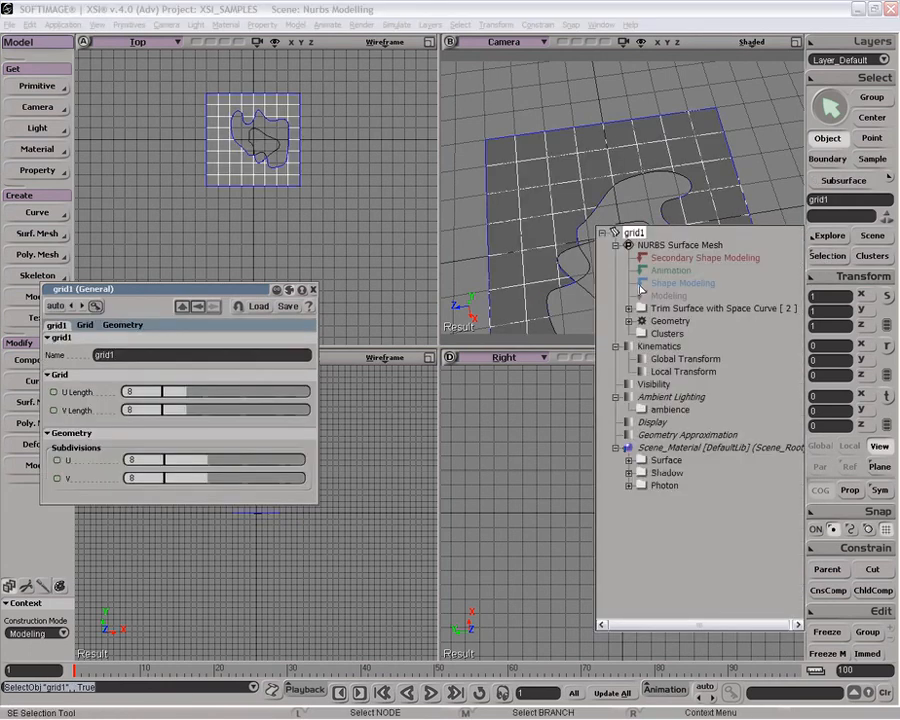
Trim grid1 by projecting crvlist8, cutting an island inside the blob hole
{"action": "left_click", "coordinate": [636, 307]}
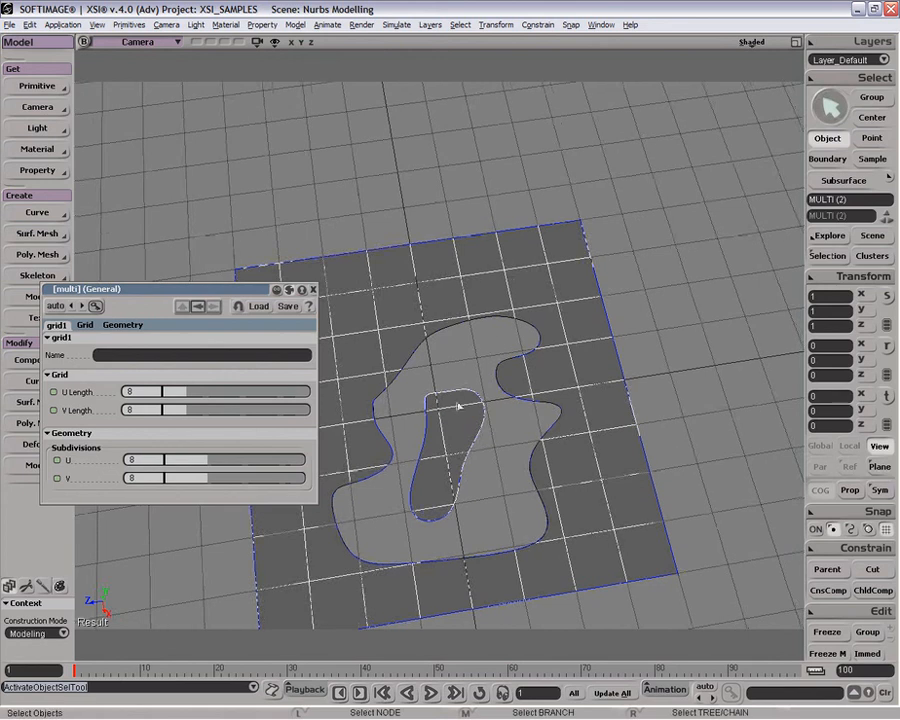
{"action": "mouse_move", "coordinate": [365, 300]}
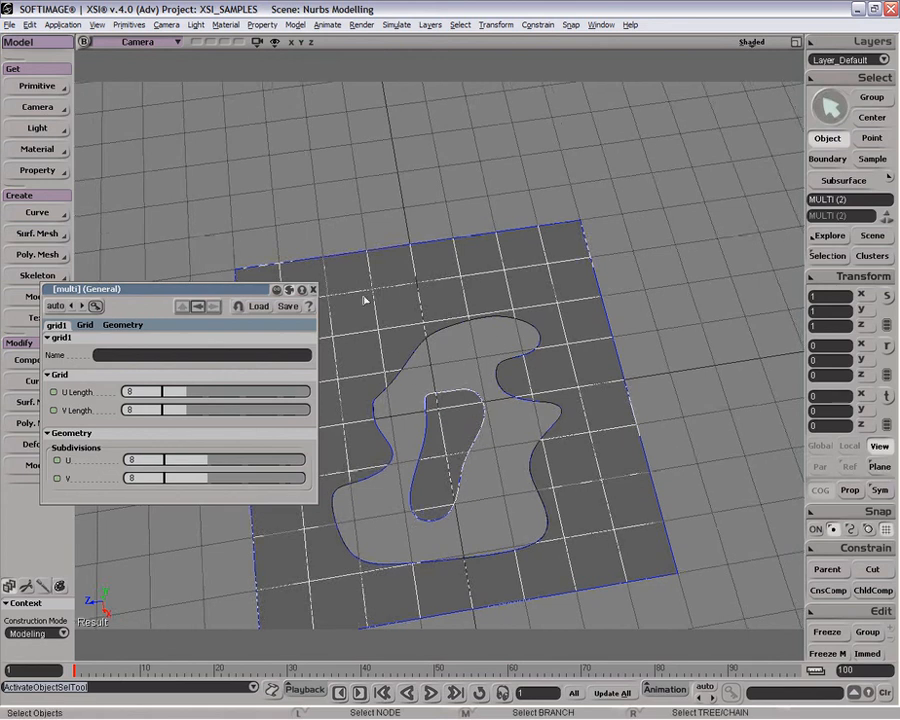